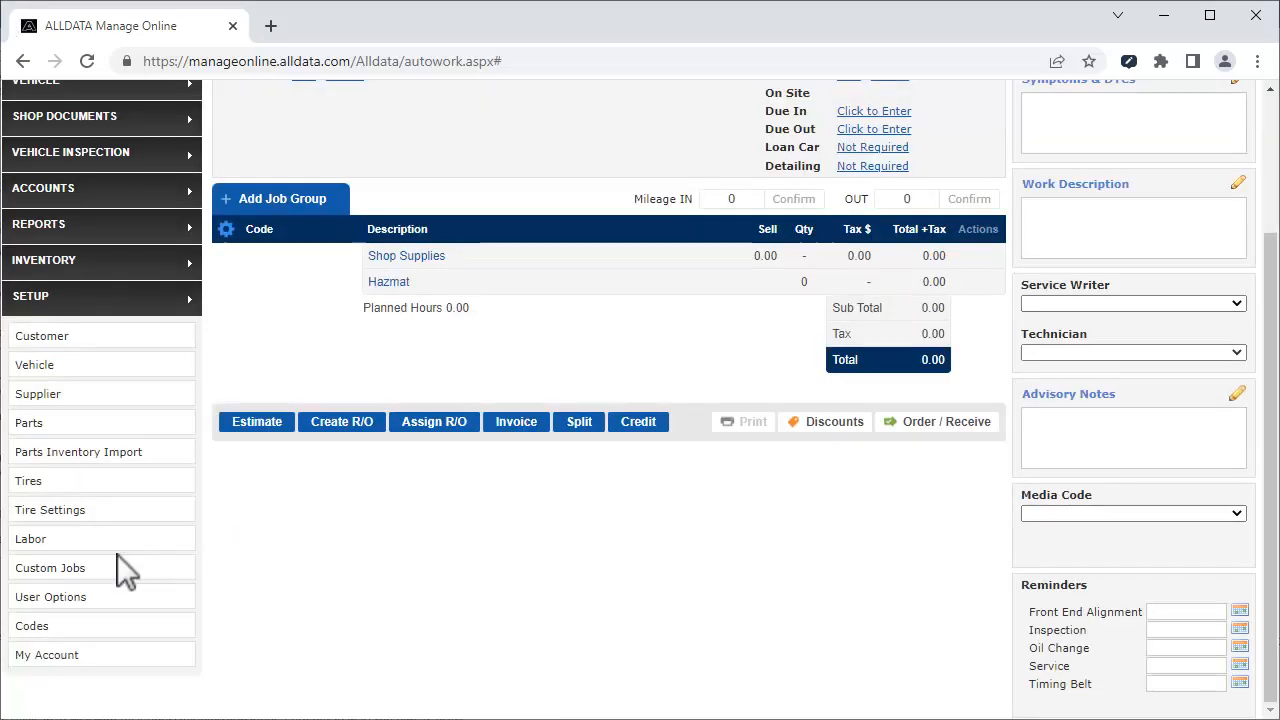
pyautogui.moveTo(178, 600)
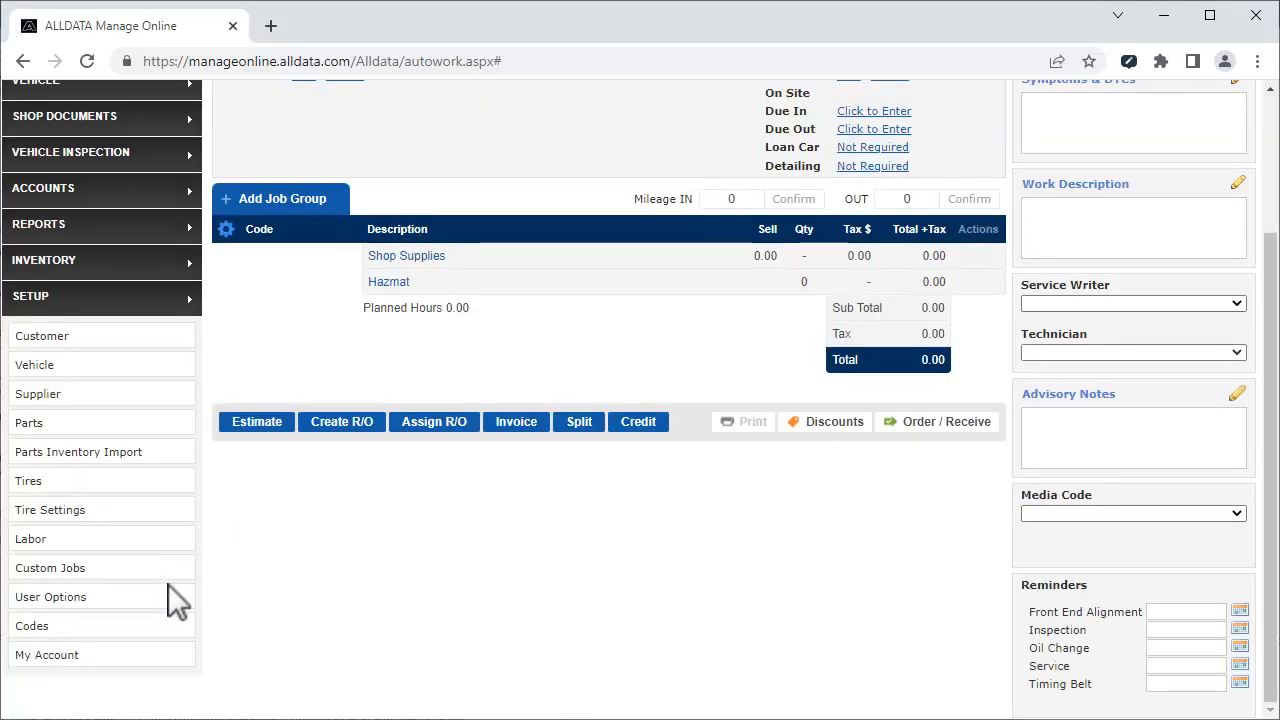
# - Reach the Twilio Text Service page under User Options & Settings, Twilio still disabled
pyautogui.click(50, 596)
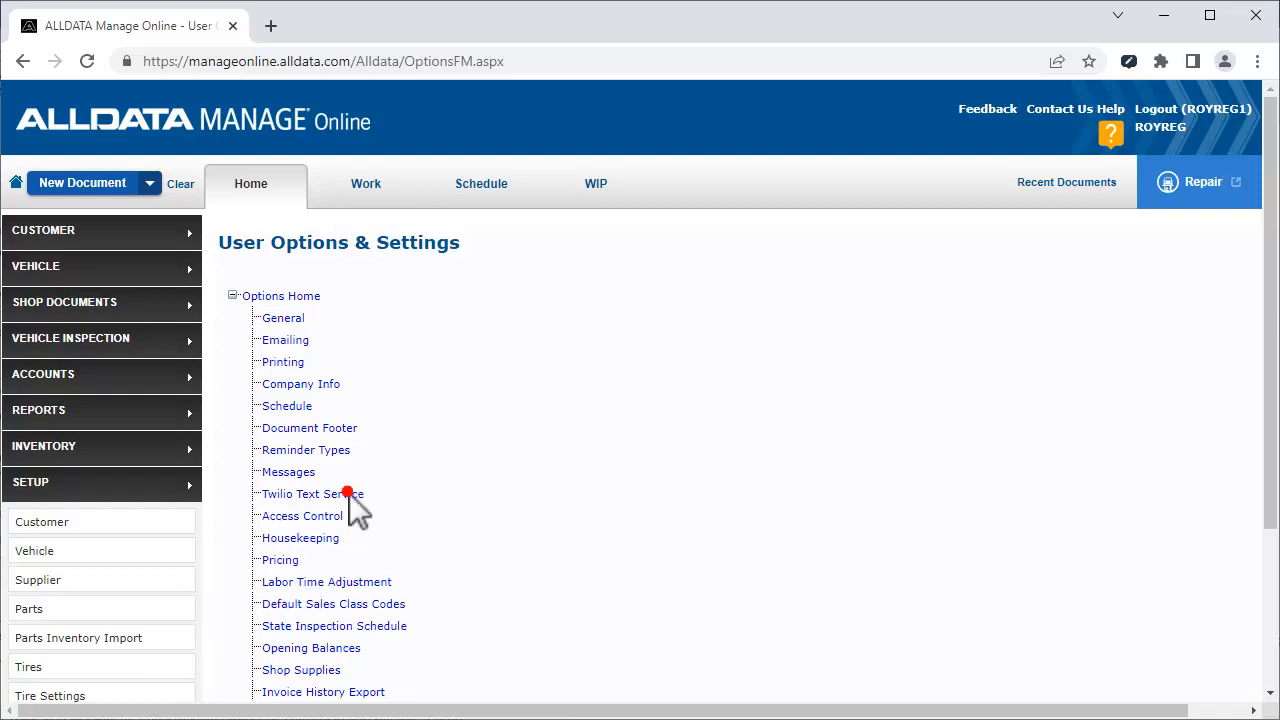
pyautogui.click(312, 492)
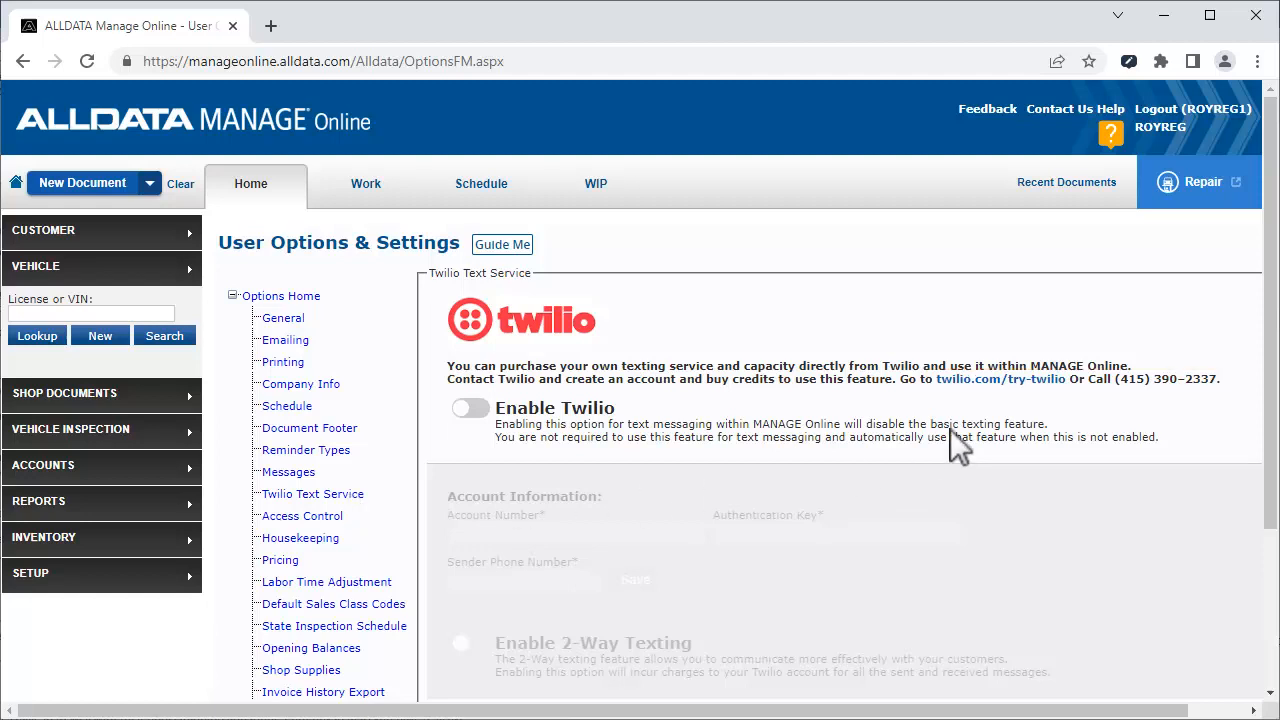
# - Start a Twilio free trial from the try-twilio link with the terms of service accepted
pyautogui.click(1000, 378)
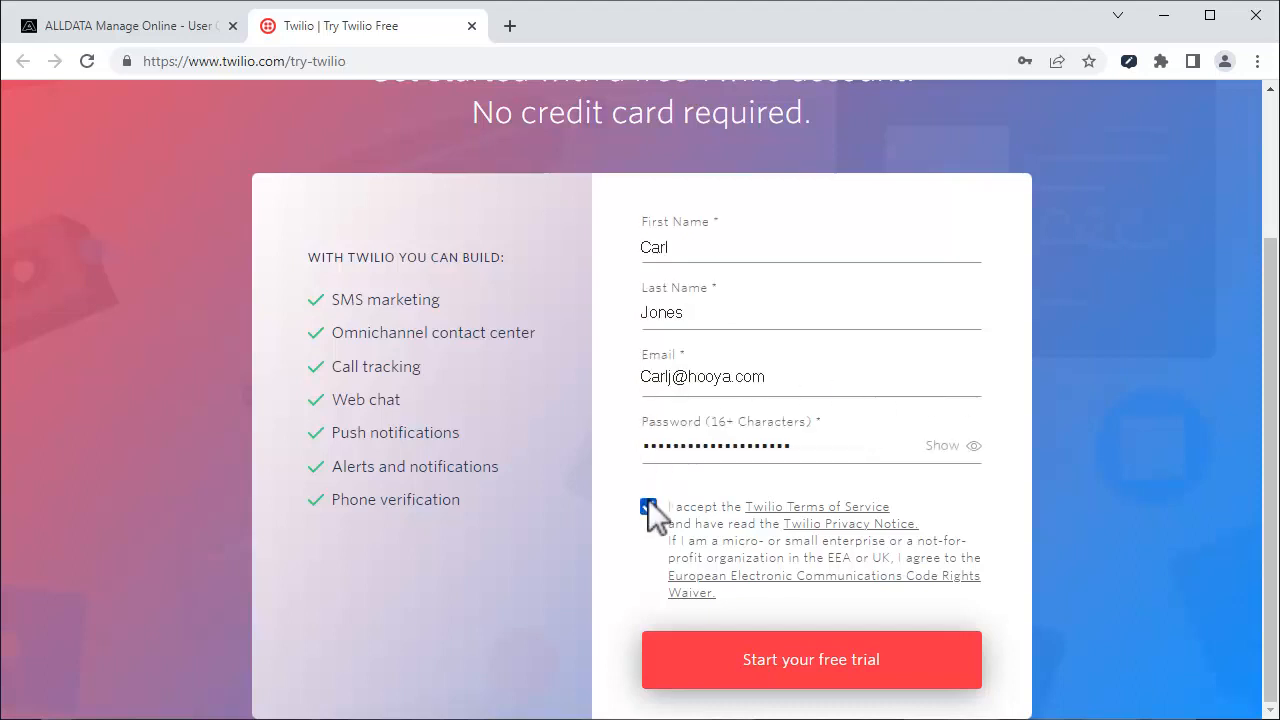
pyautogui.click(648, 506)
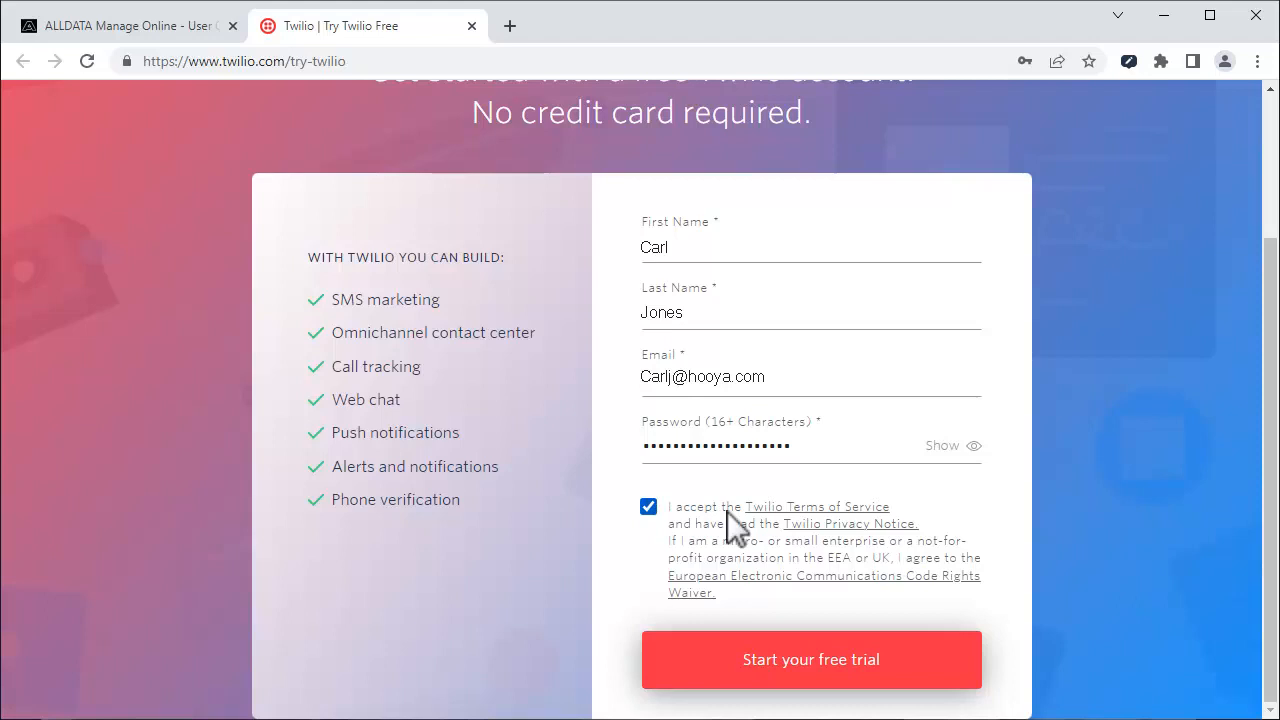
pyautogui.click(810, 660)
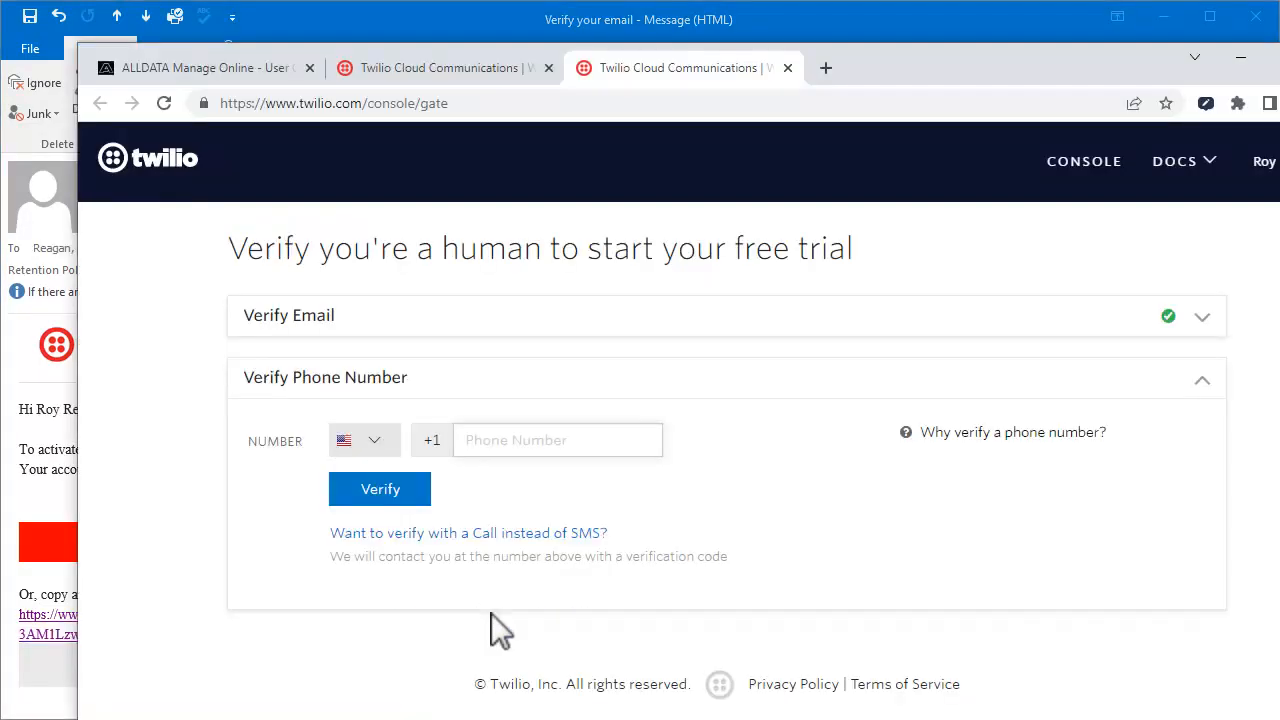
pyautogui.write('1235551212')
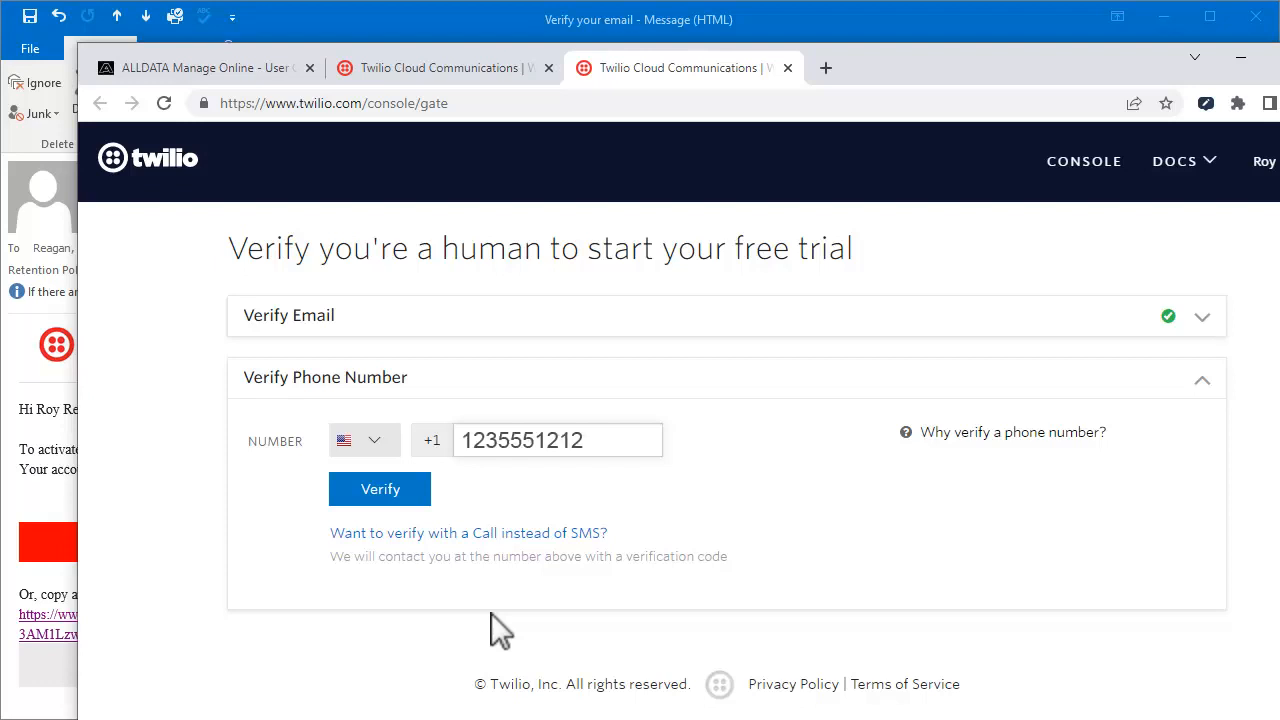
pyautogui.moveTo(418, 600)
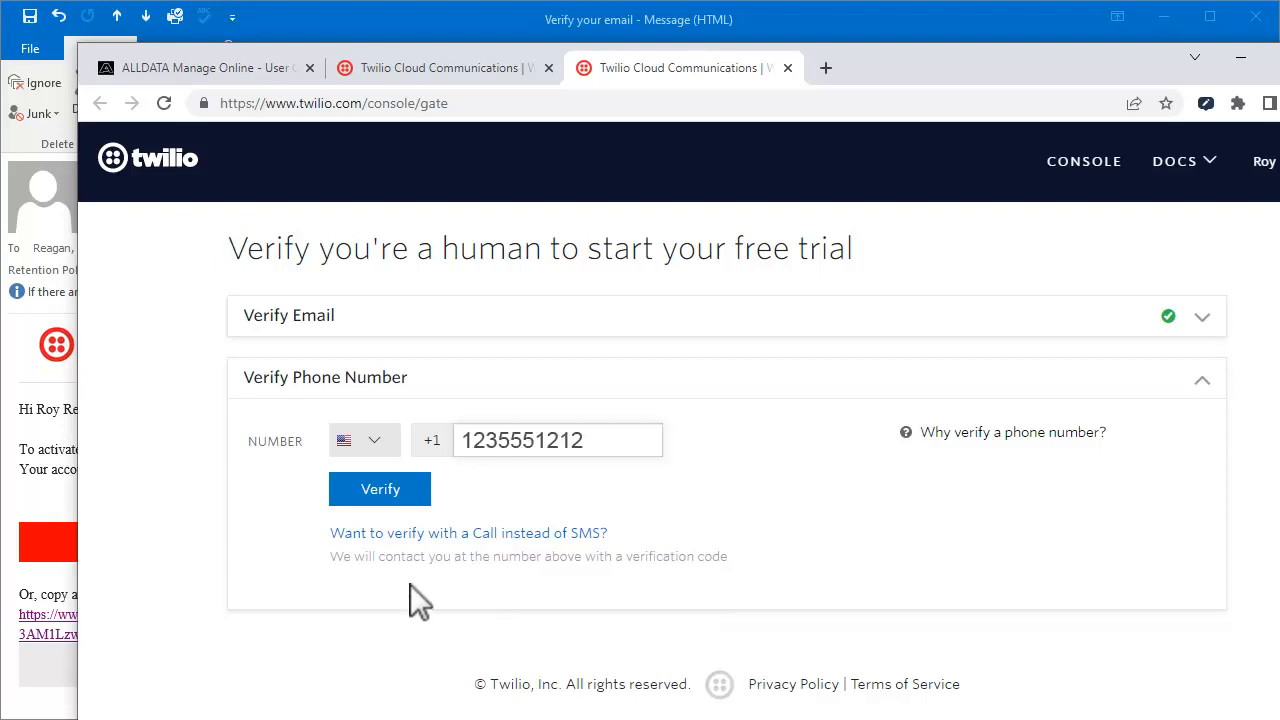
pyautogui.click(380, 488)
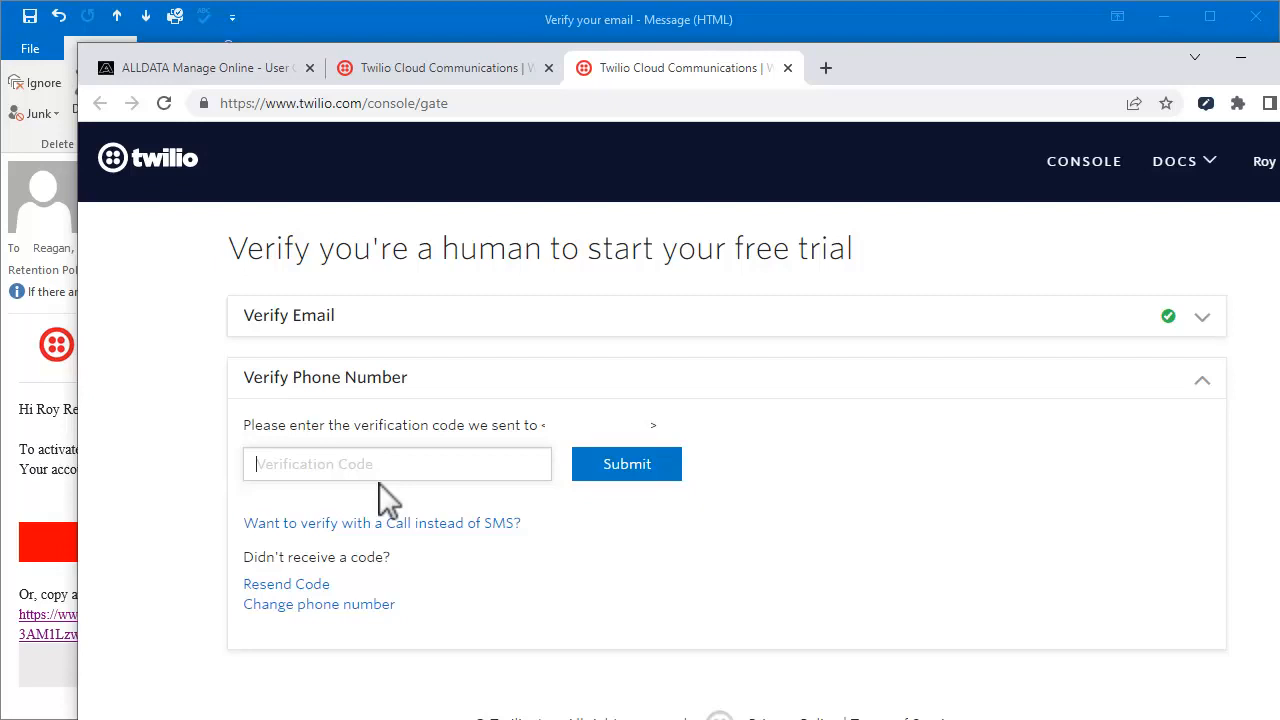
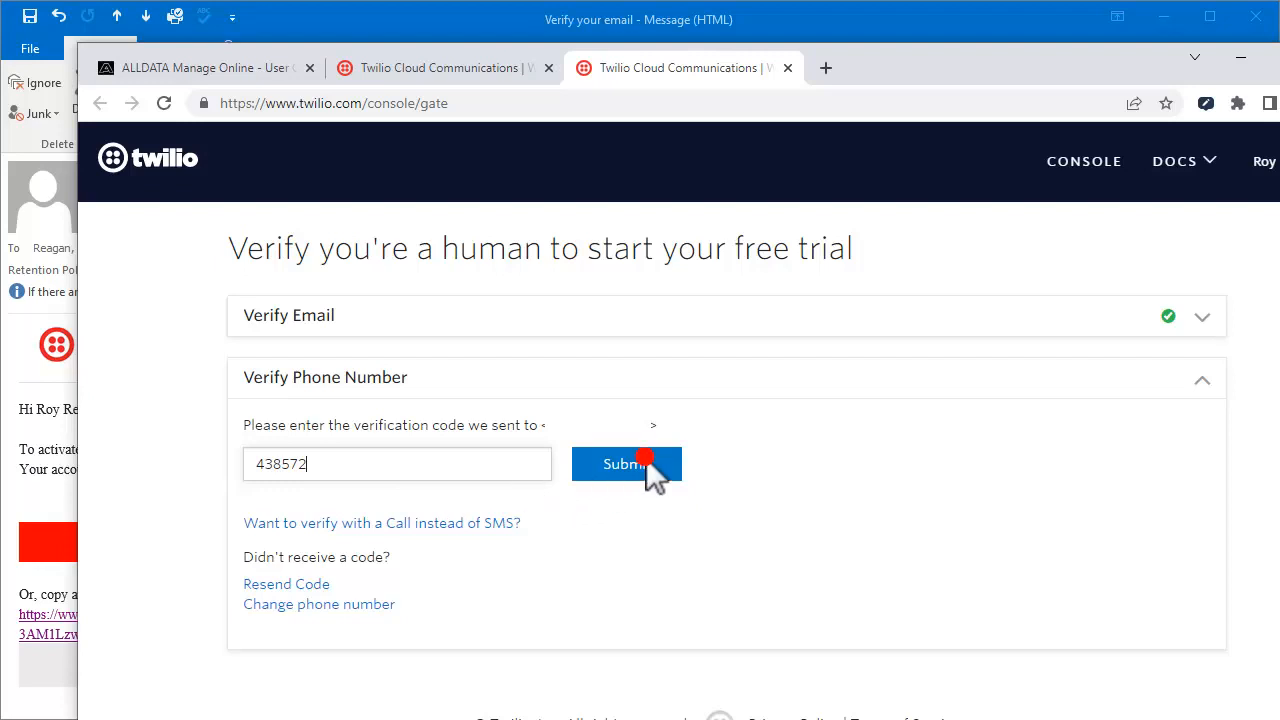
pyautogui.click(626, 464)
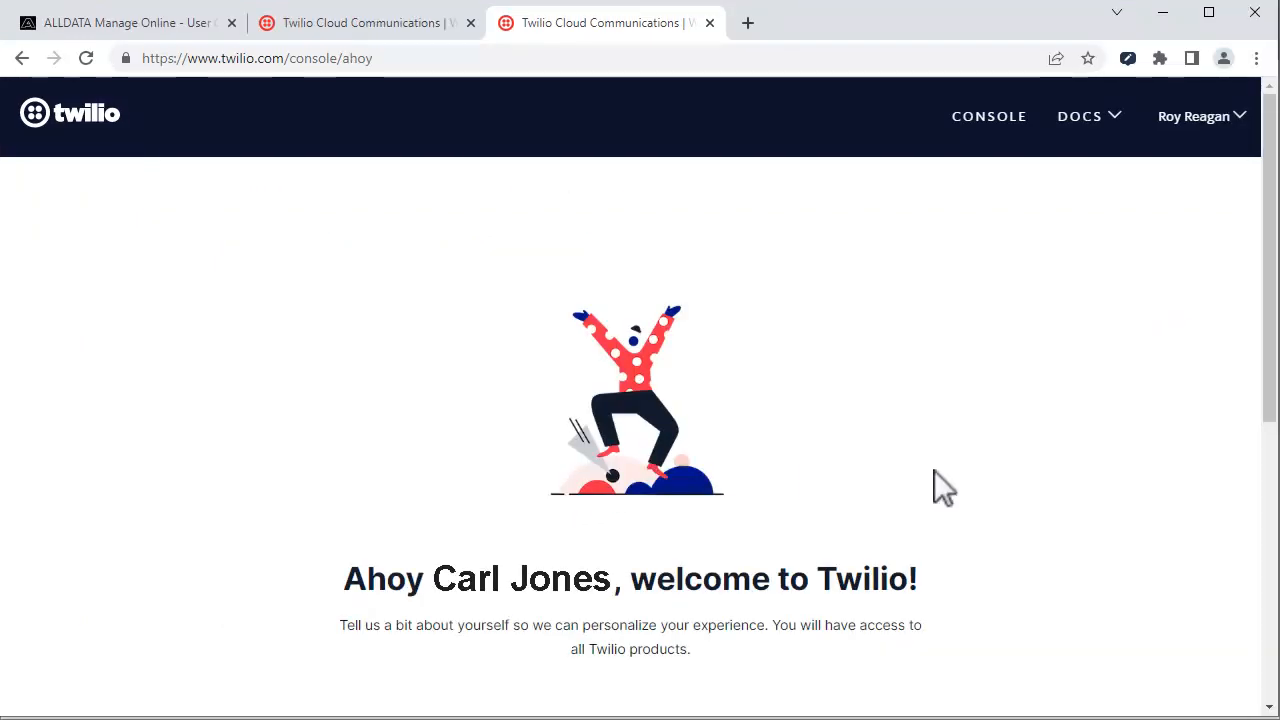
# - Answer the welcome questionnaire with SMS as the product and Other as the build plan
pyautogui.scroll(-3)
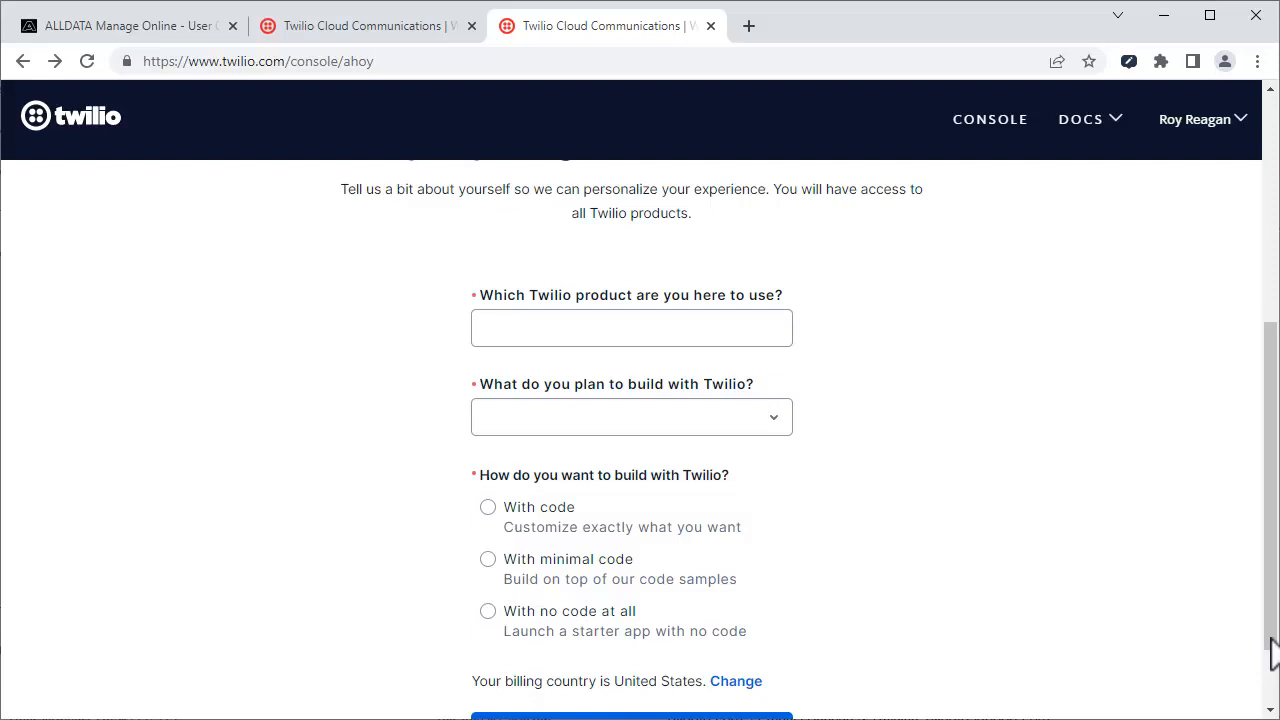
pyautogui.moveTo(912, 584)
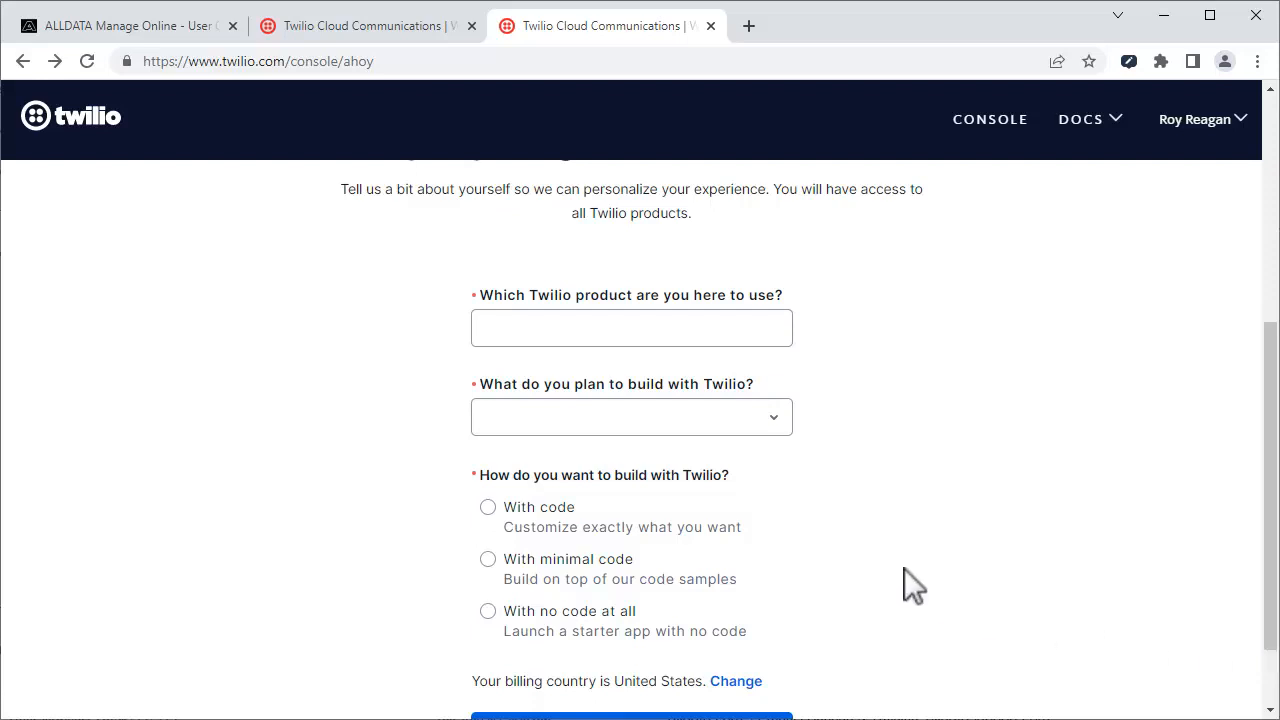
pyautogui.click(632, 328)
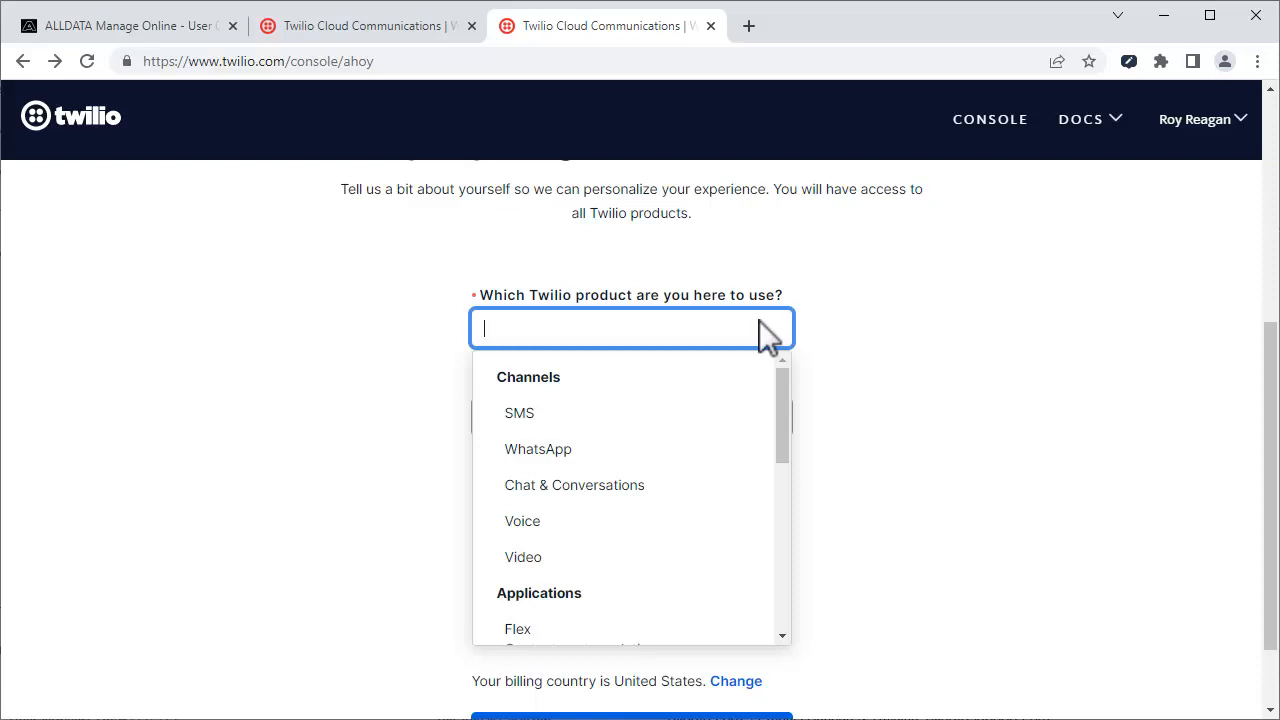
pyautogui.moveTo(716, 378)
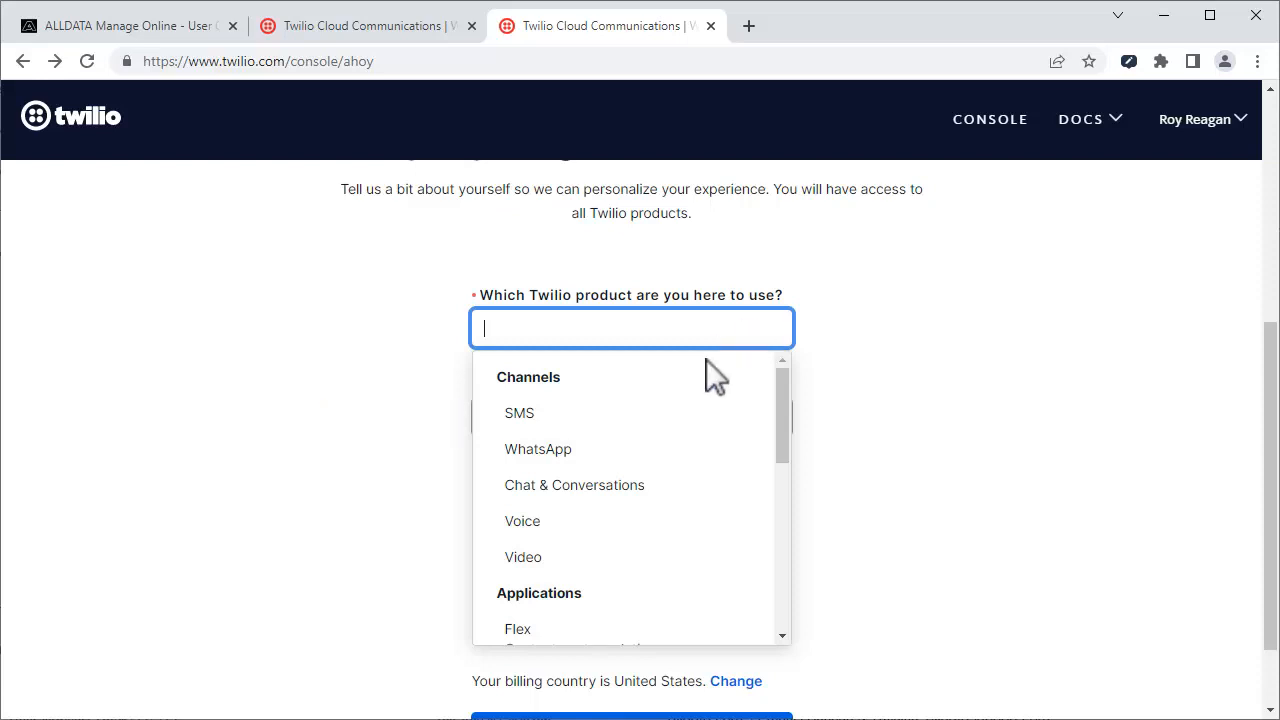
pyautogui.click(520, 412)
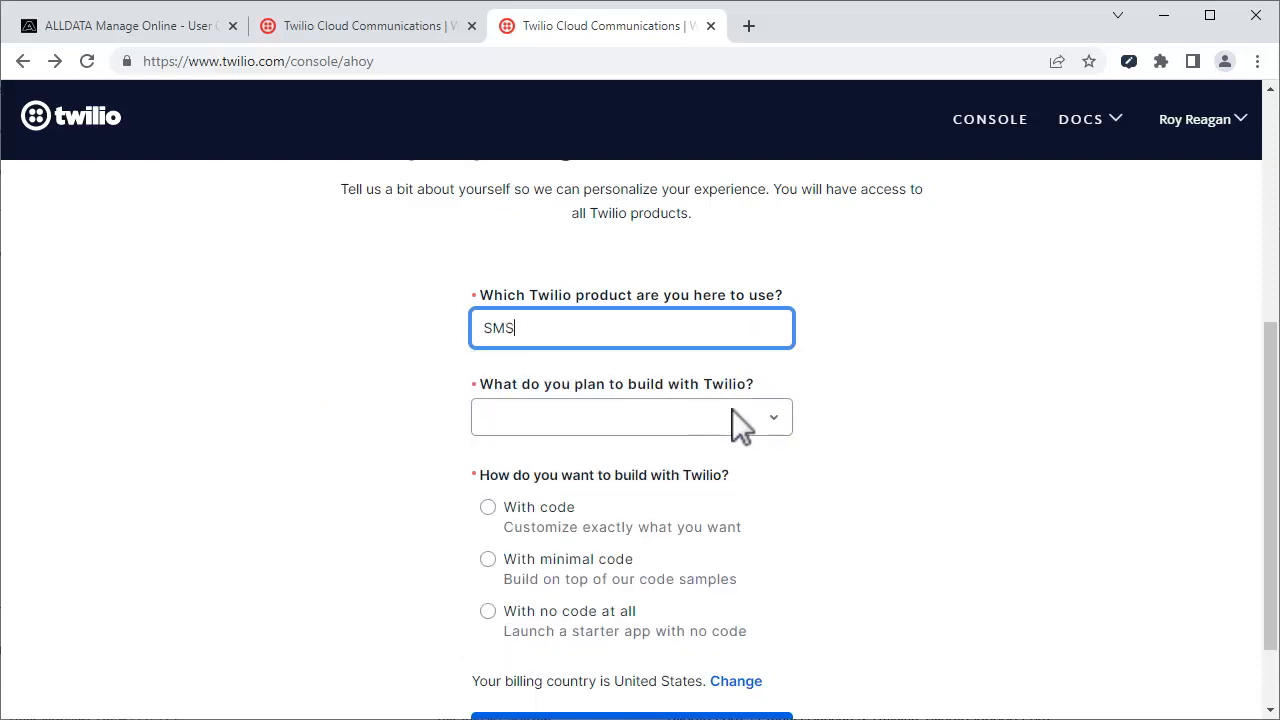
pyautogui.click(632, 418)
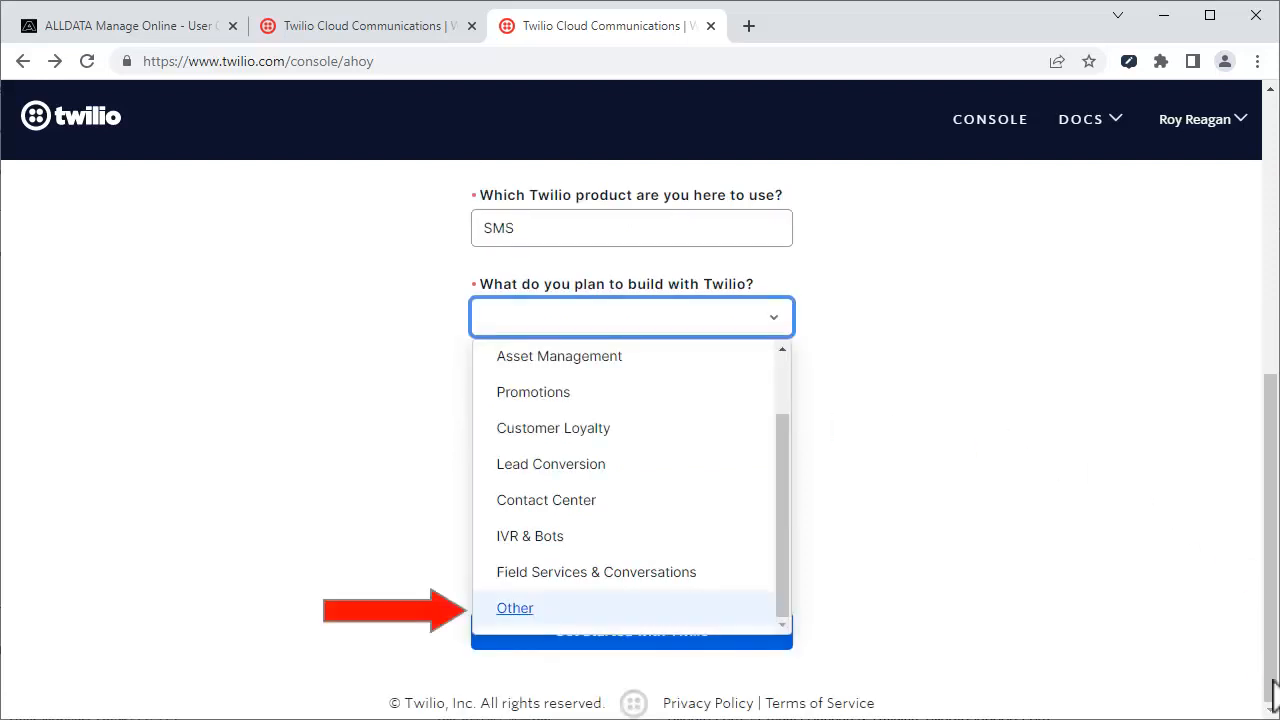
pyautogui.click(514, 608)
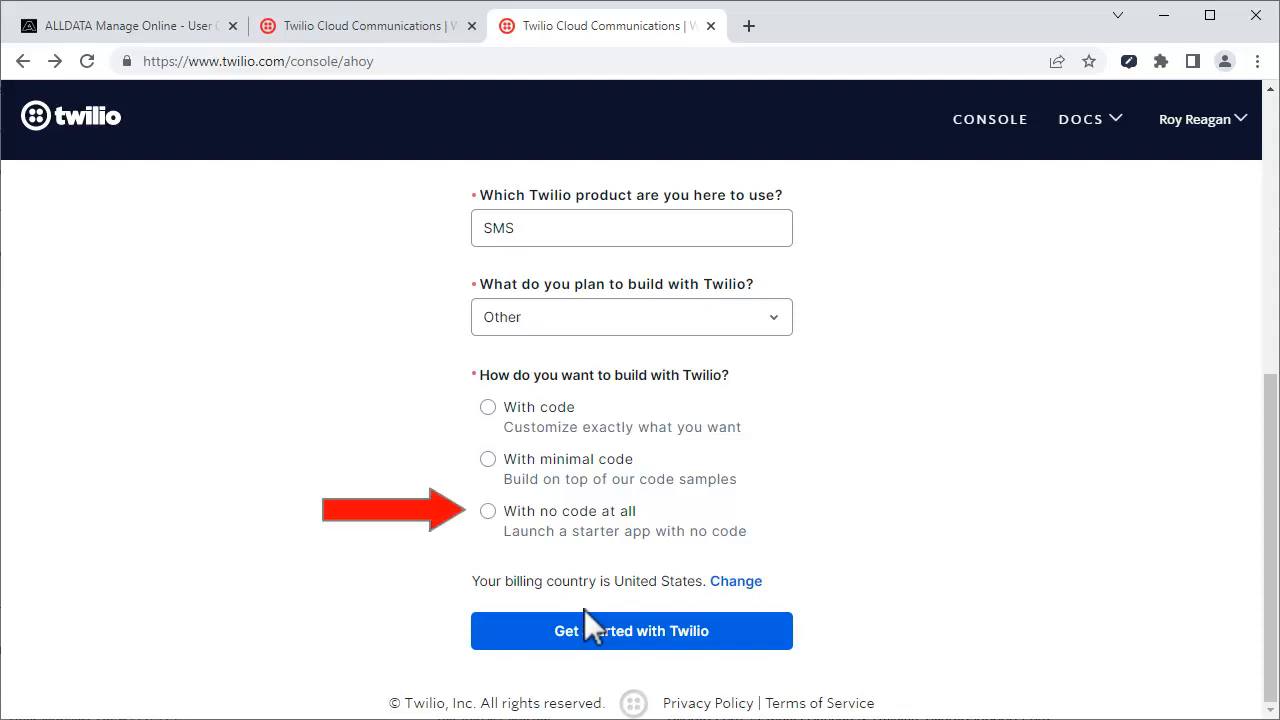
# - Choose no code and 3rd party integrations, then finish into the Twilio console
pyautogui.click(488, 512)
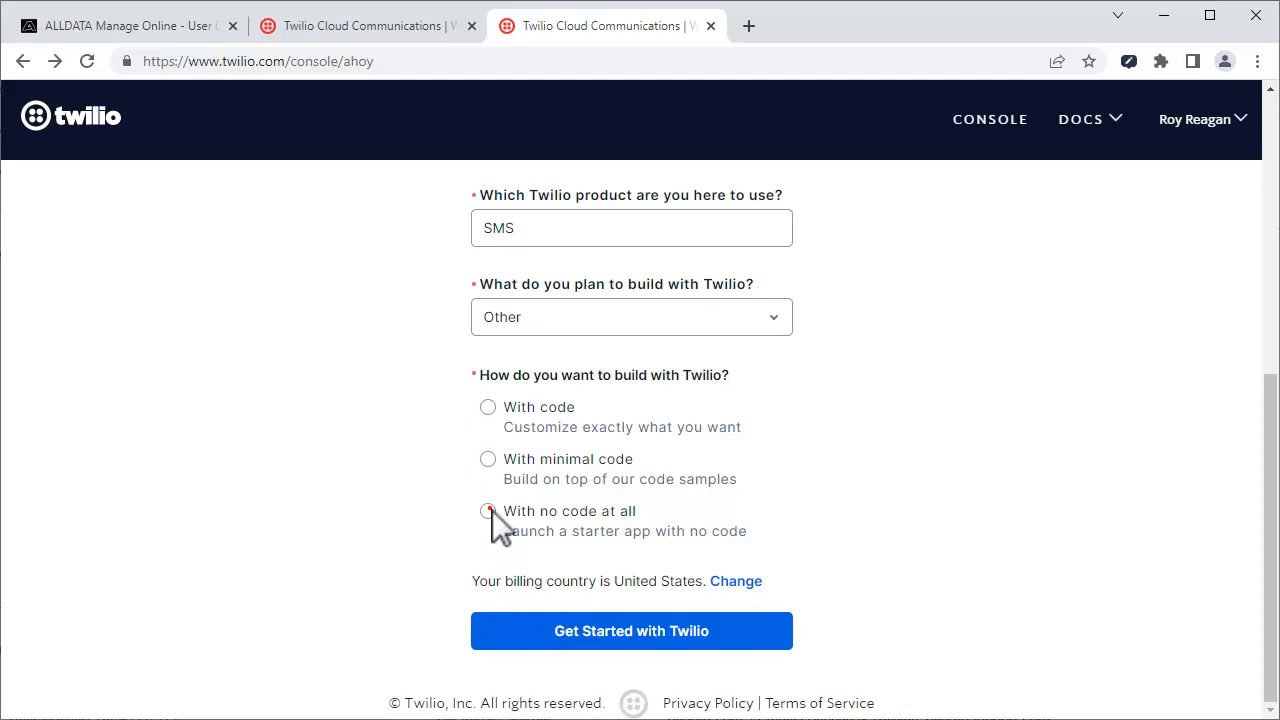
pyautogui.click(488, 510)
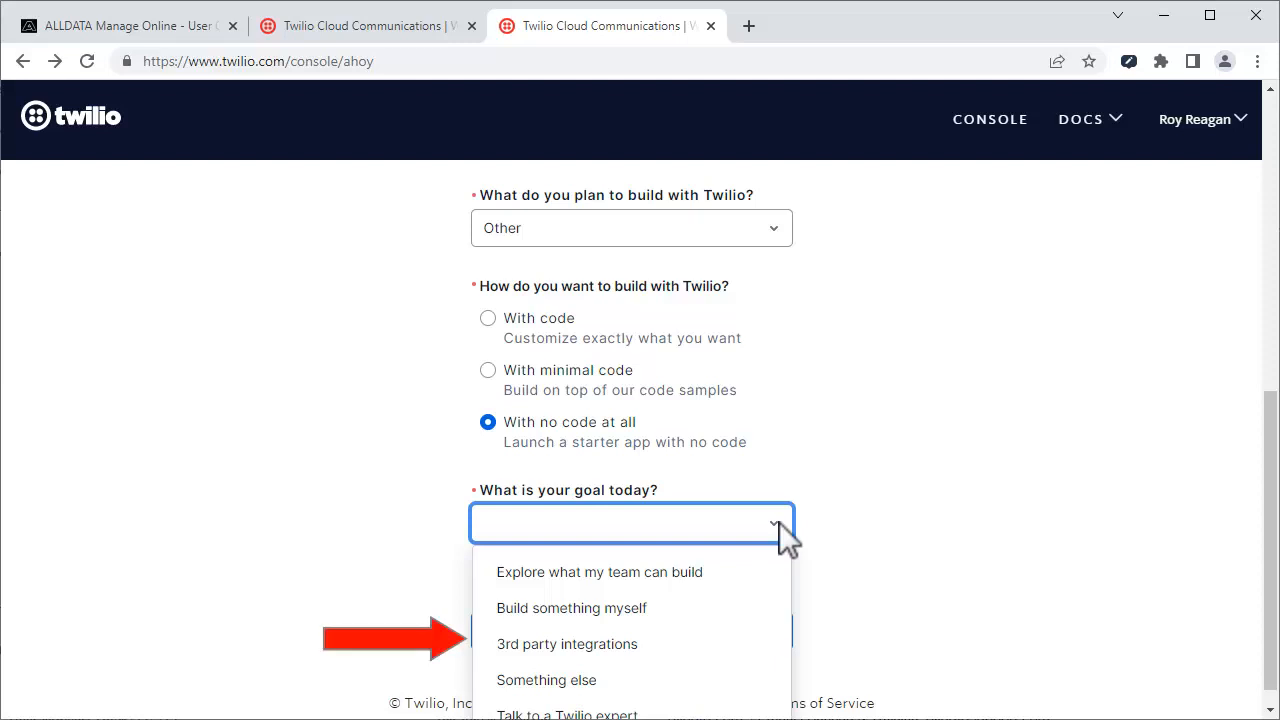
pyautogui.moveTo(648, 644)
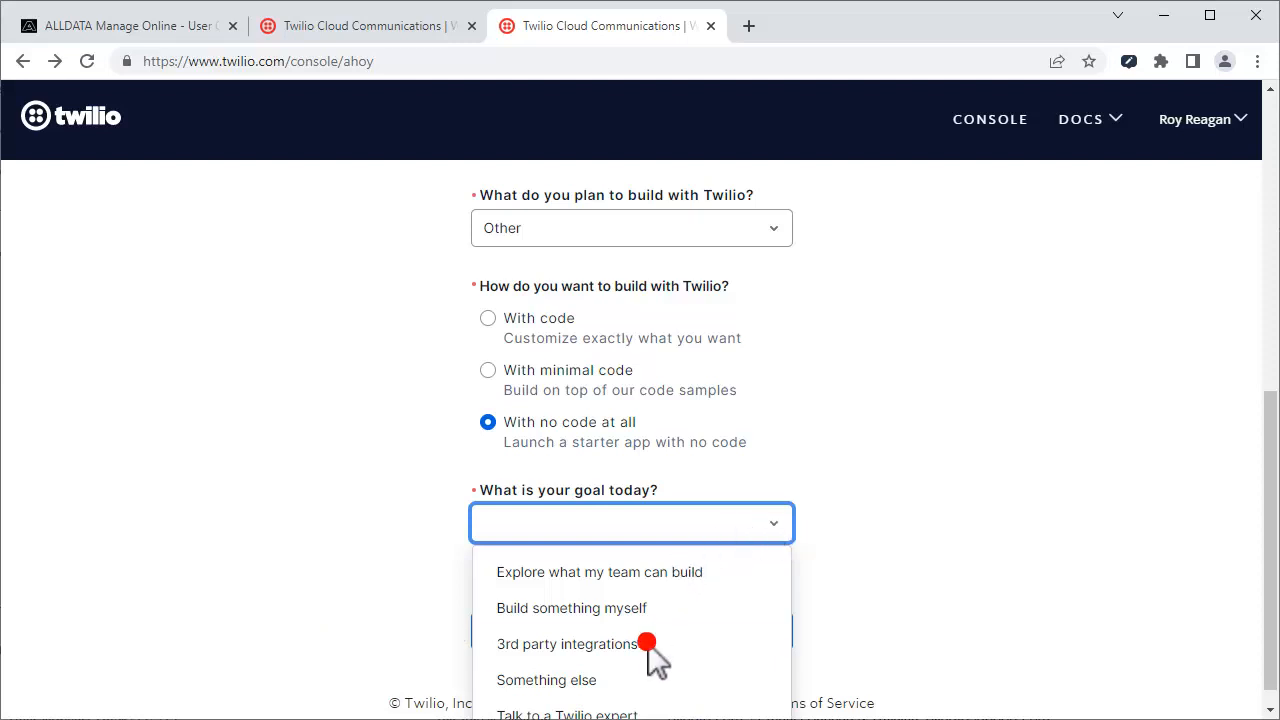
pyautogui.click(568, 644)
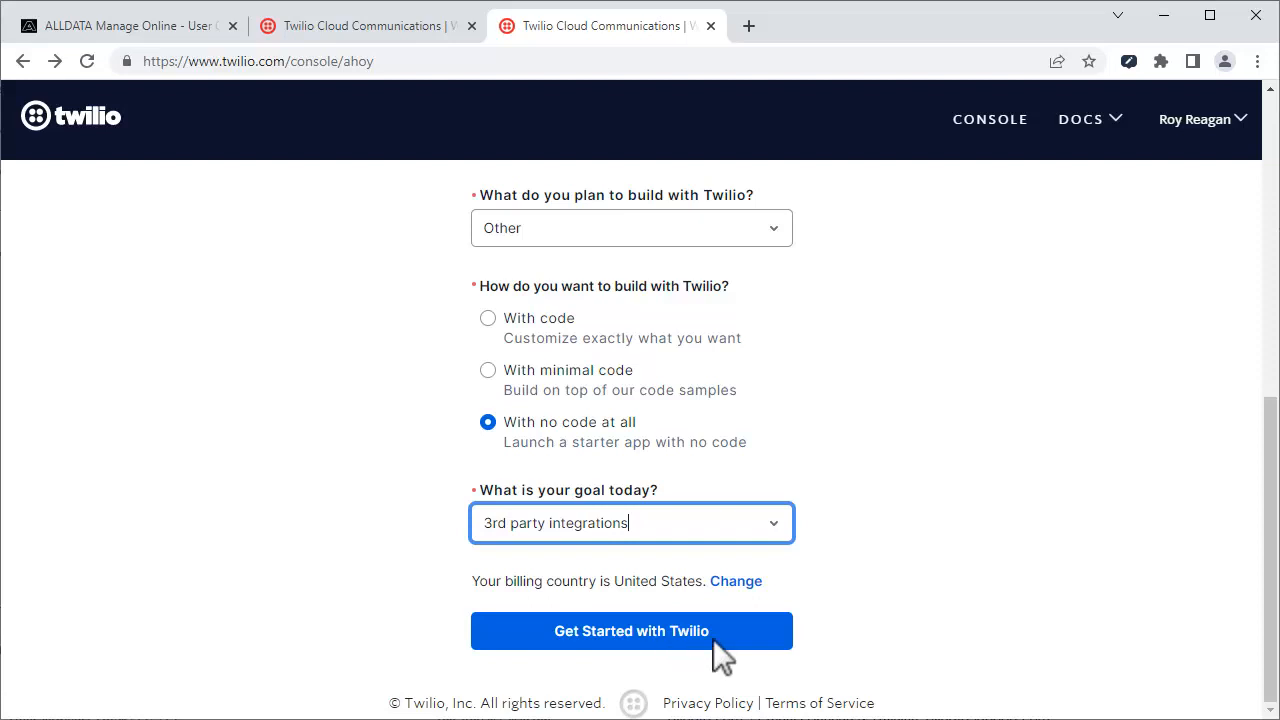
pyautogui.click(632, 630)
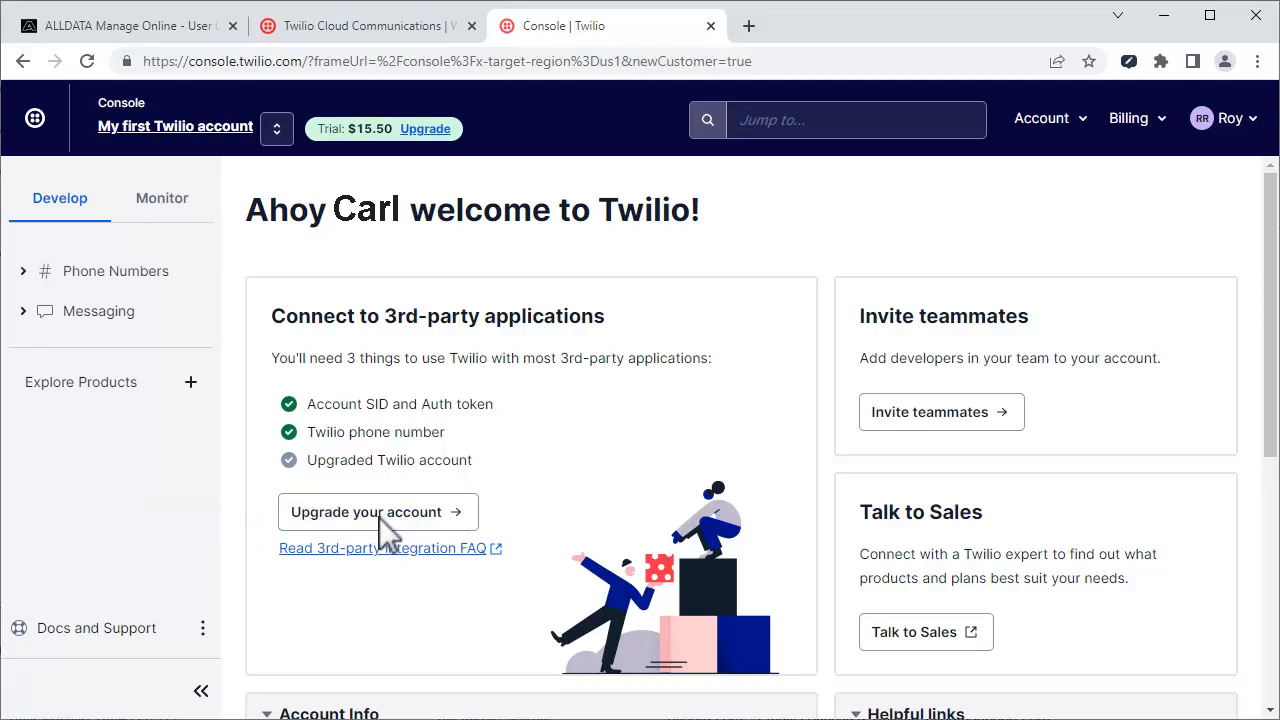
# - Copy the Account SID from Account Info and return to ALLDATA's Twilio settings
pyautogui.scroll(-3)
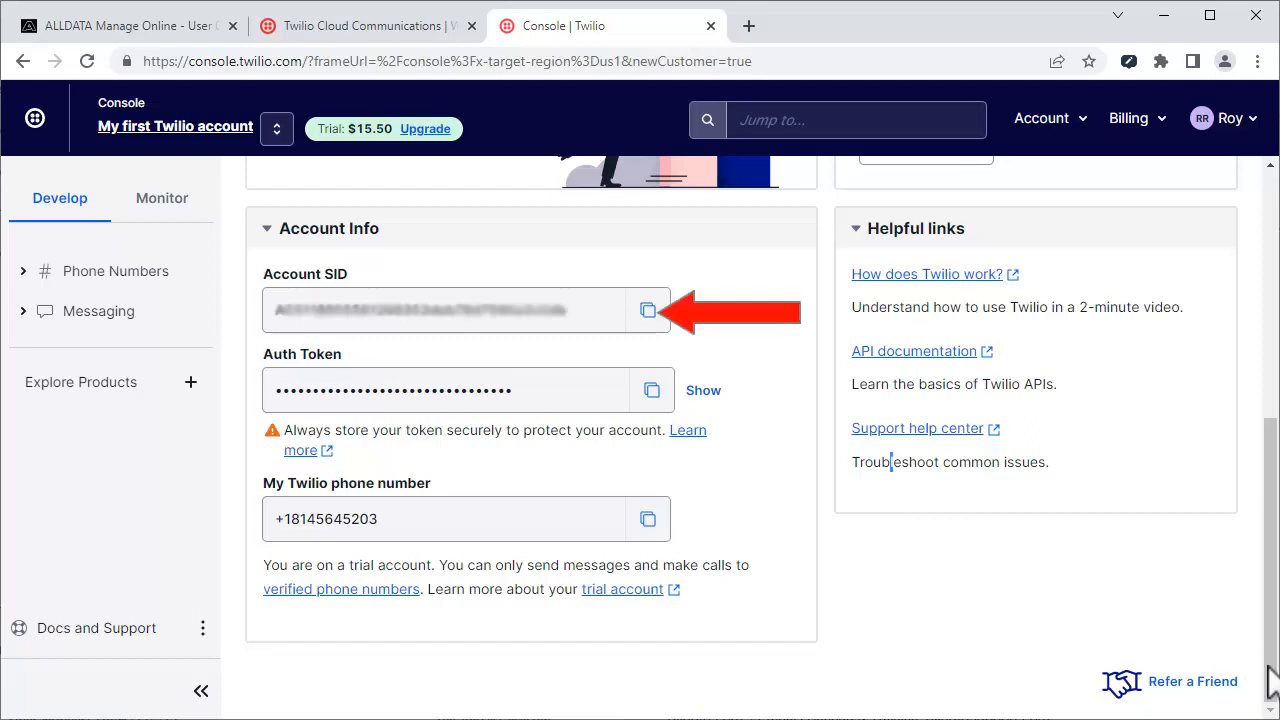
pyautogui.click(648, 310)
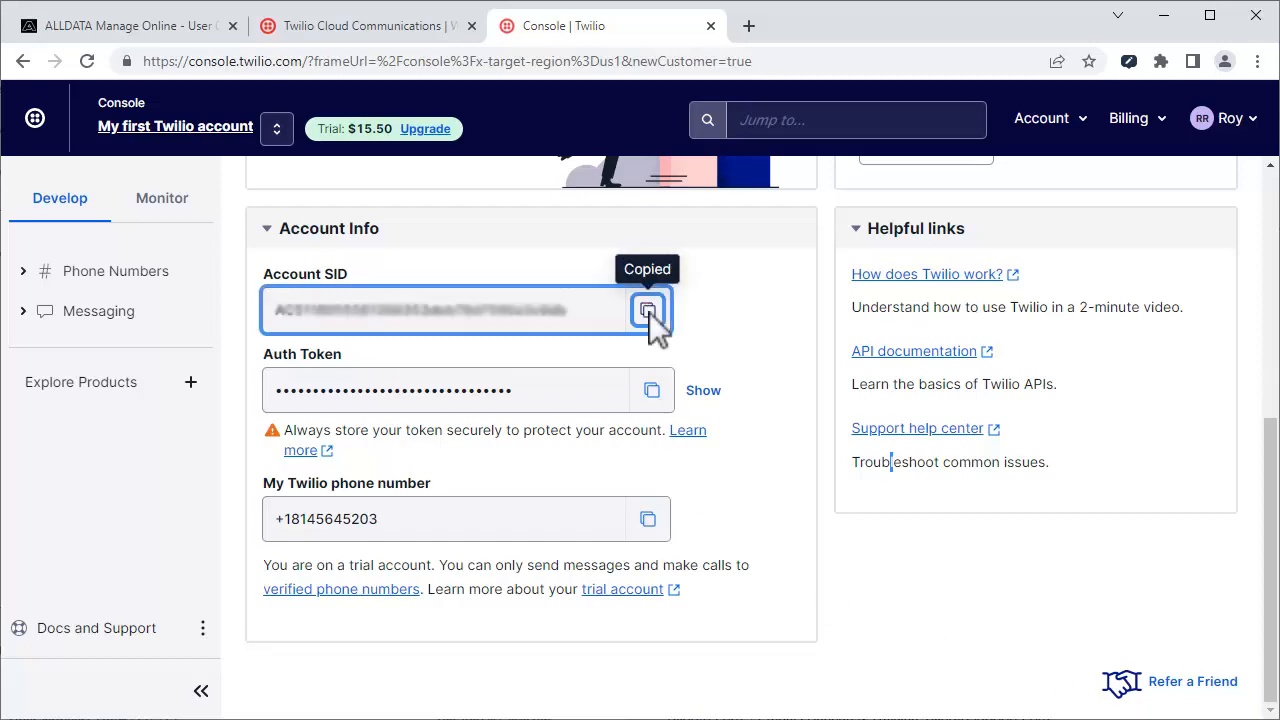
pyautogui.moveTo(104, 114)
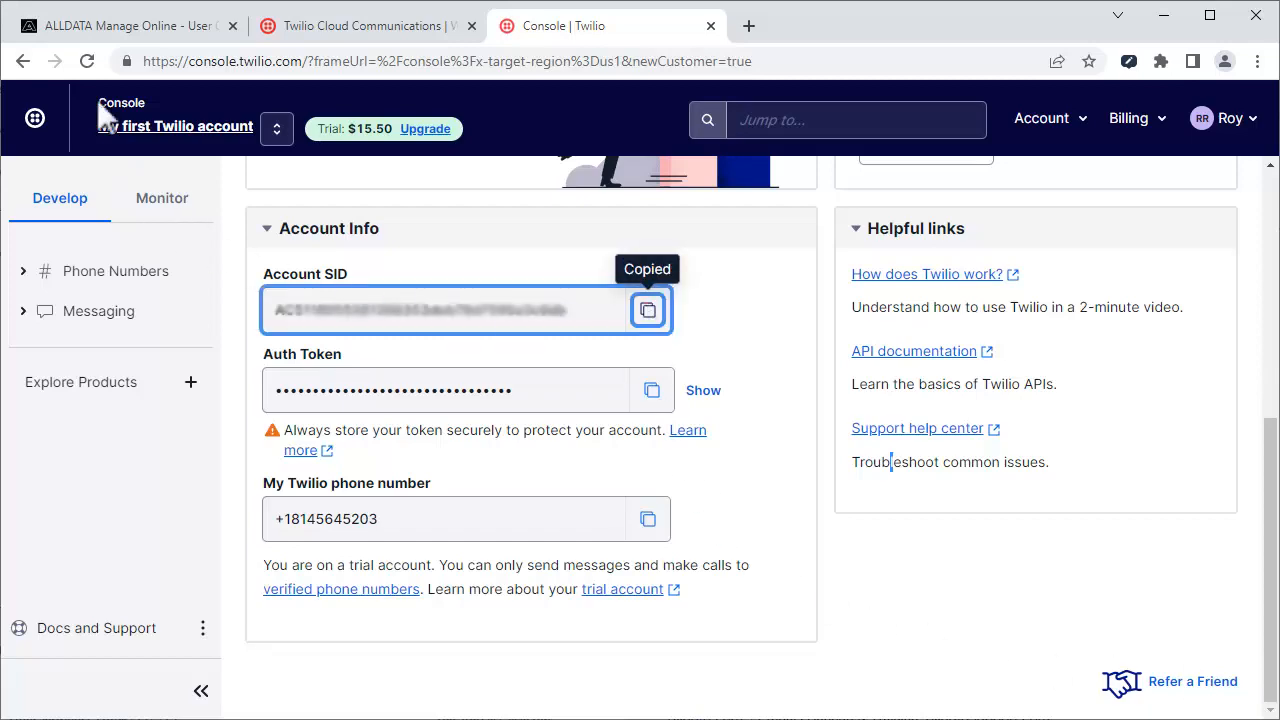
pyautogui.click(120, 24)
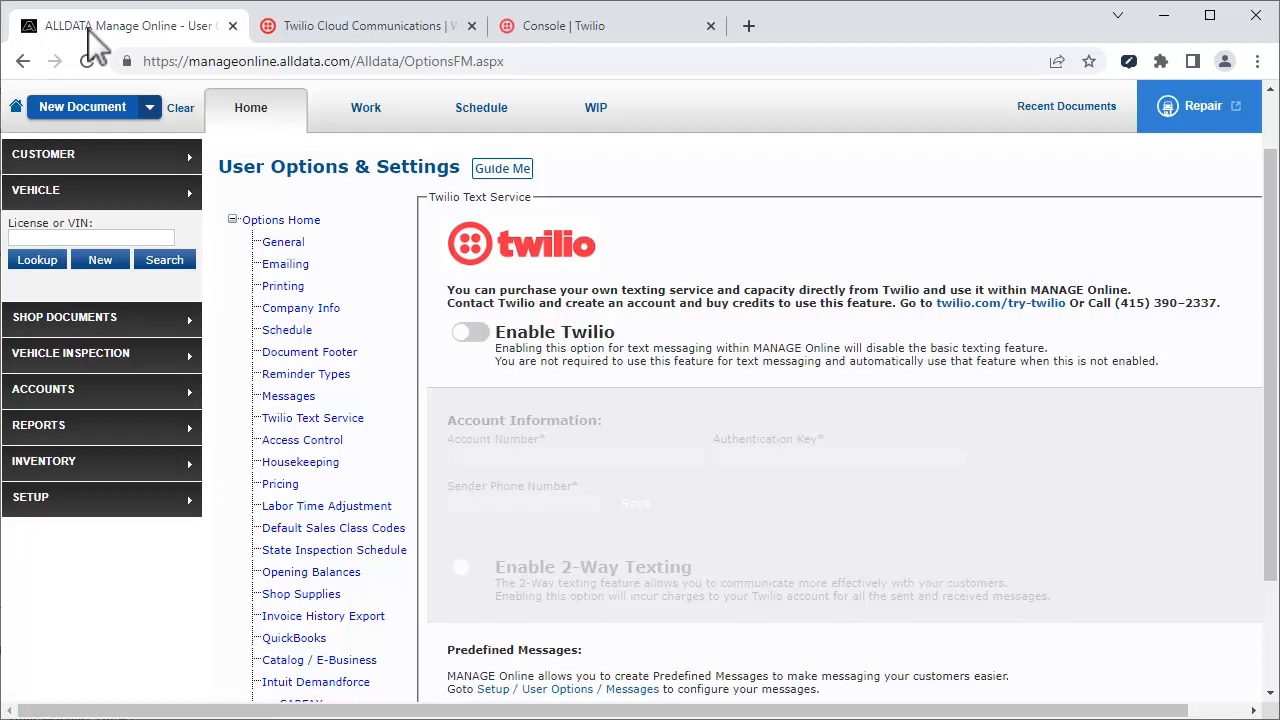
# - Enable the Twilio text service and paste the Account SID and Auth Token into Account Number and Authentication Key
pyautogui.click(468, 332)
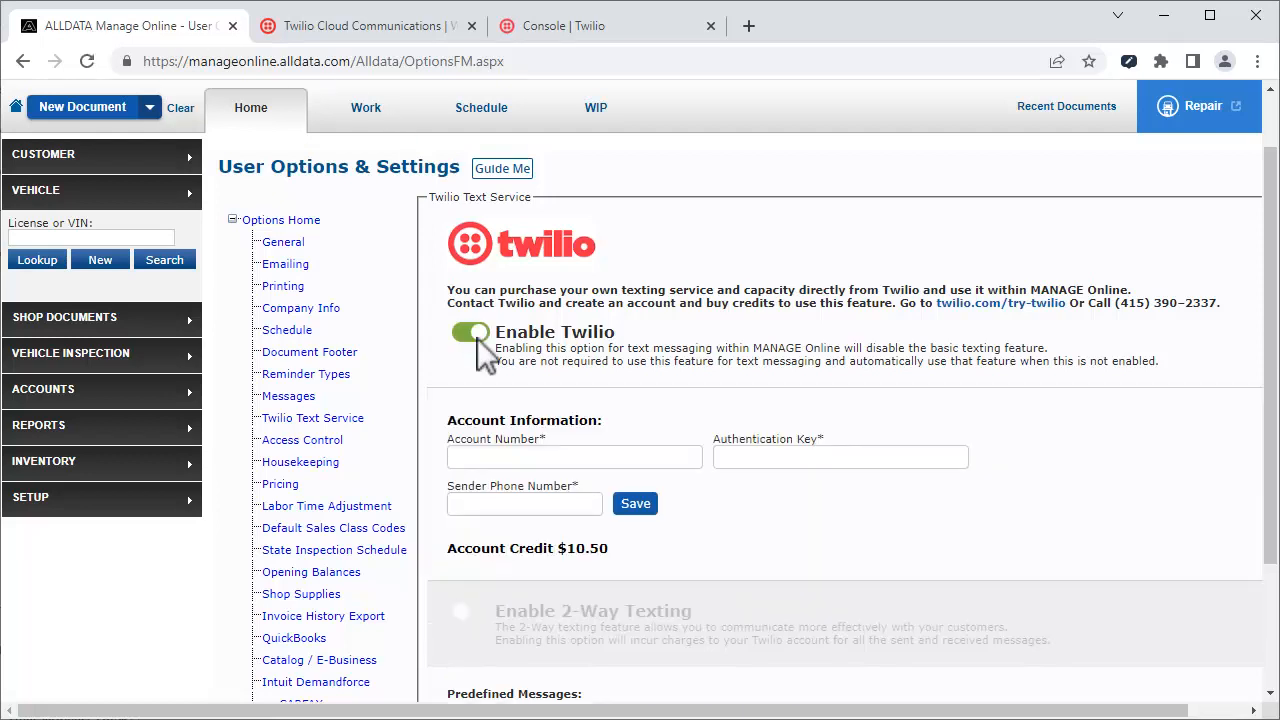
pyautogui.click(574, 456)
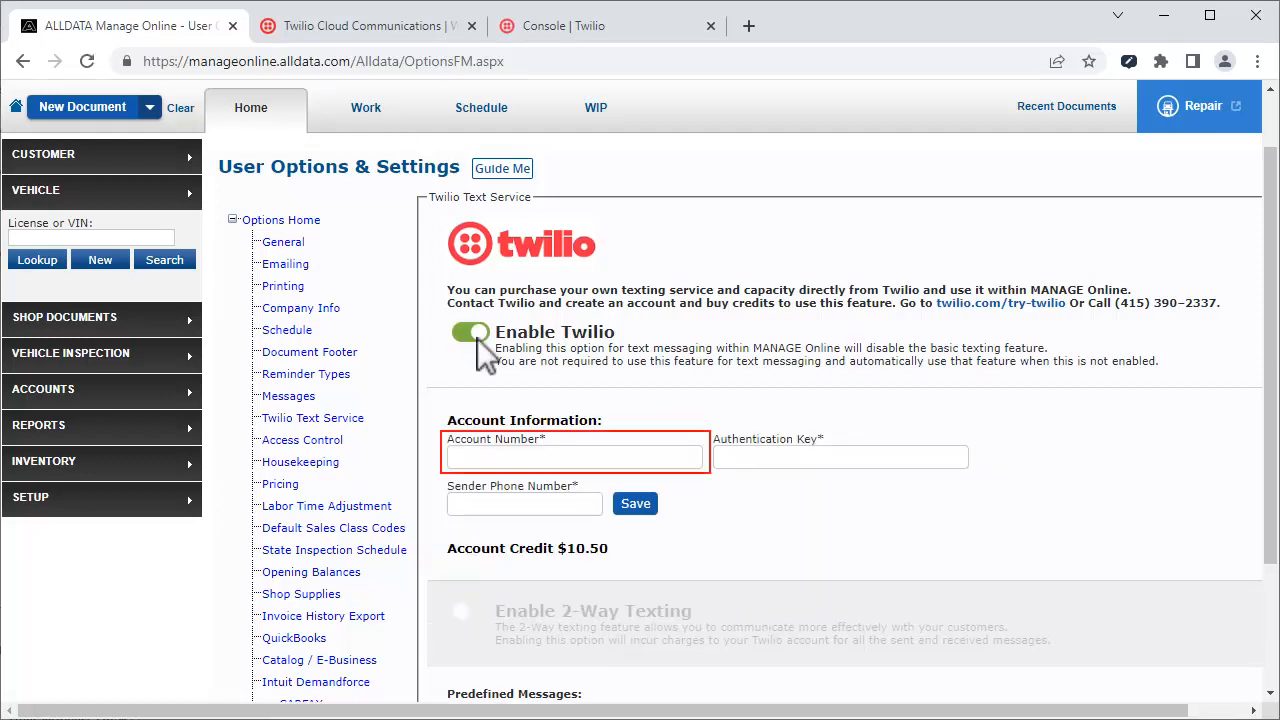
pyautogui.rightClick(574, 456)
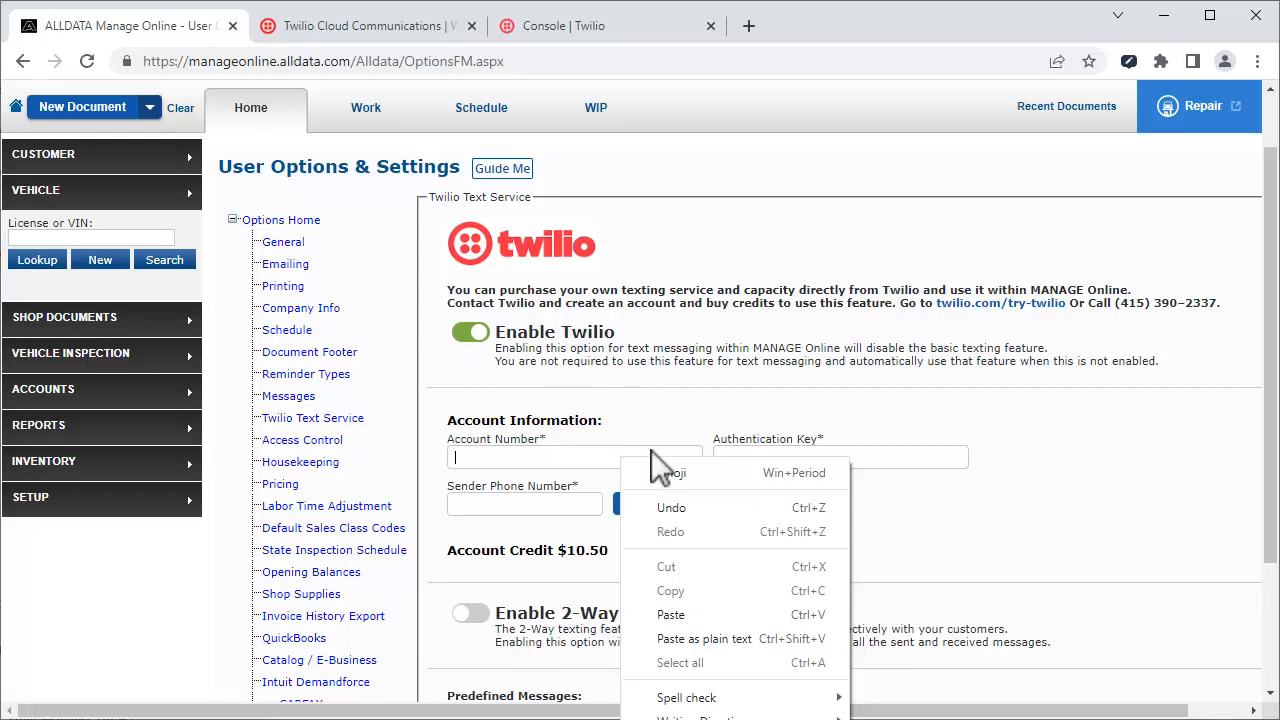
pyautogui.click(670, 614)
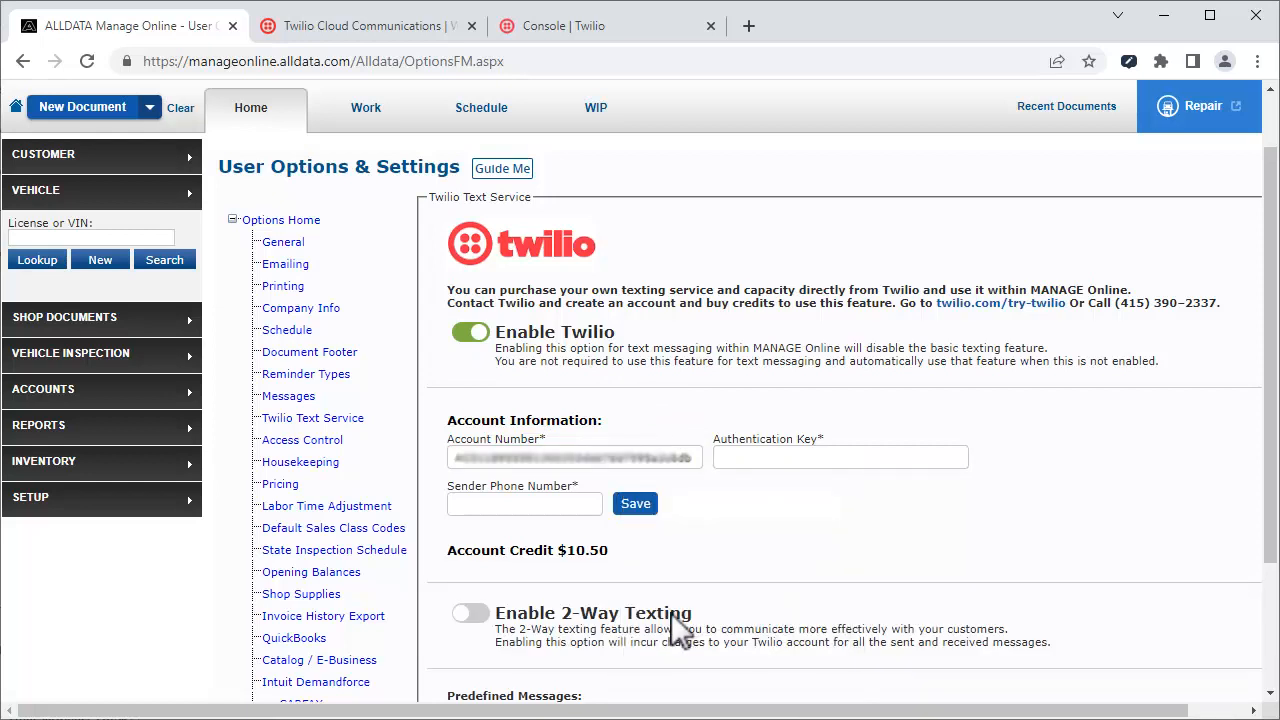
pyautogui.moveTo(596, 500)
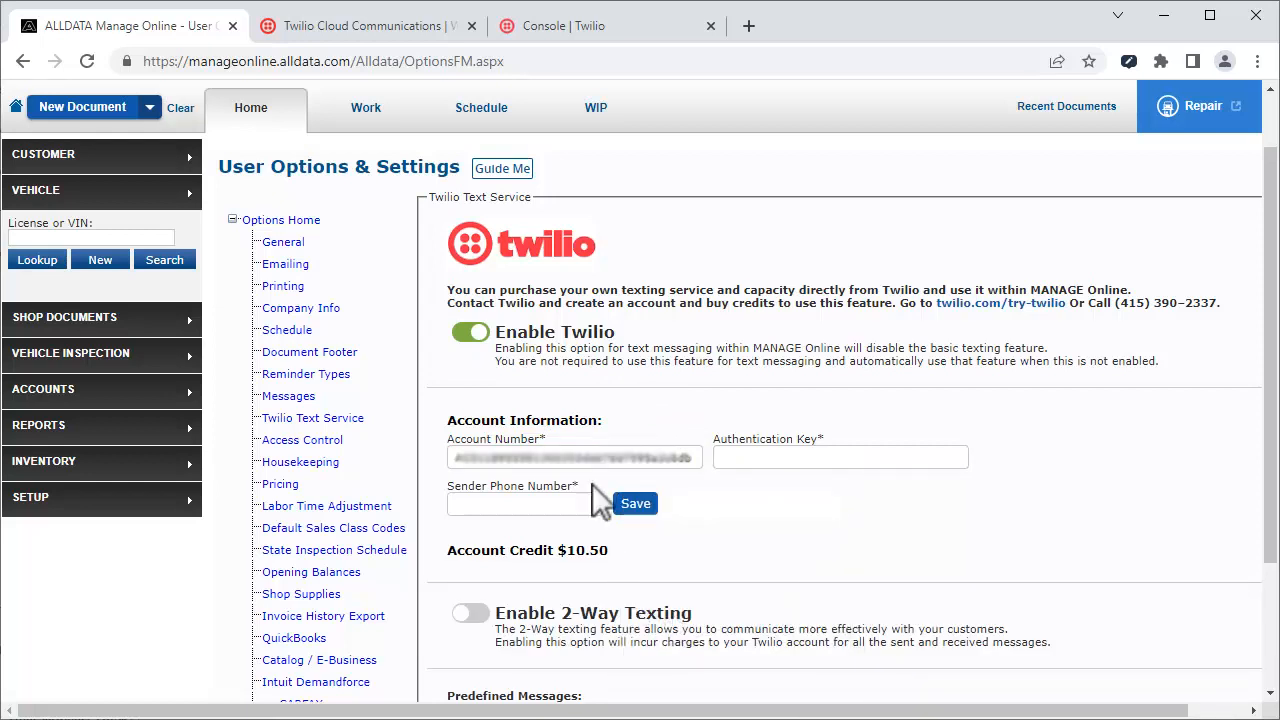
pyautogui.click(610, 24)
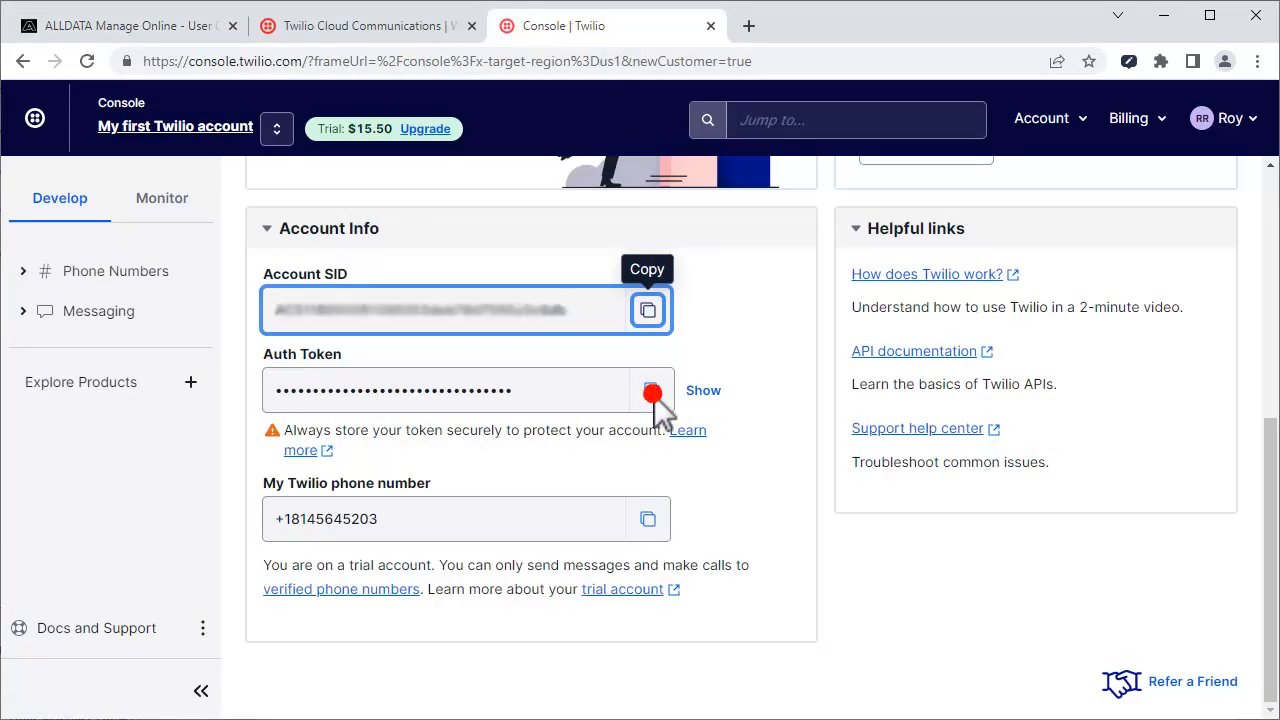
pyautogui.click(130, 24)
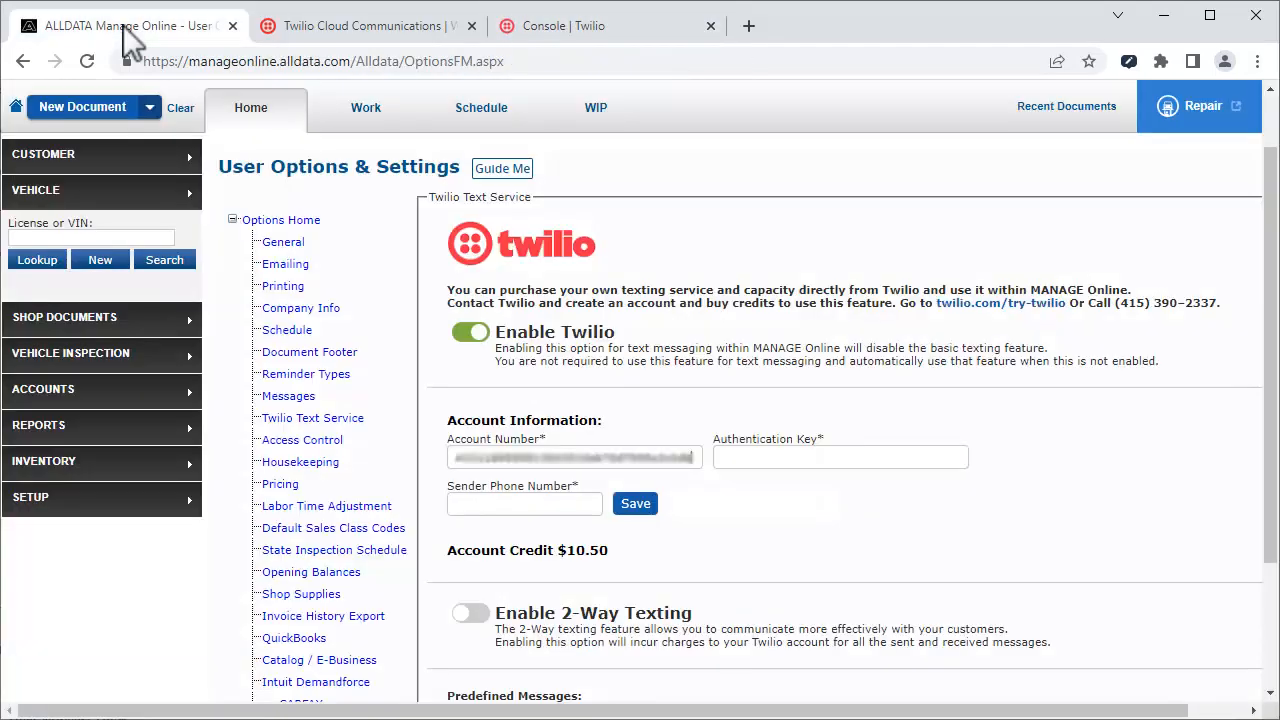
pyautogui.rightClick(840, 456)
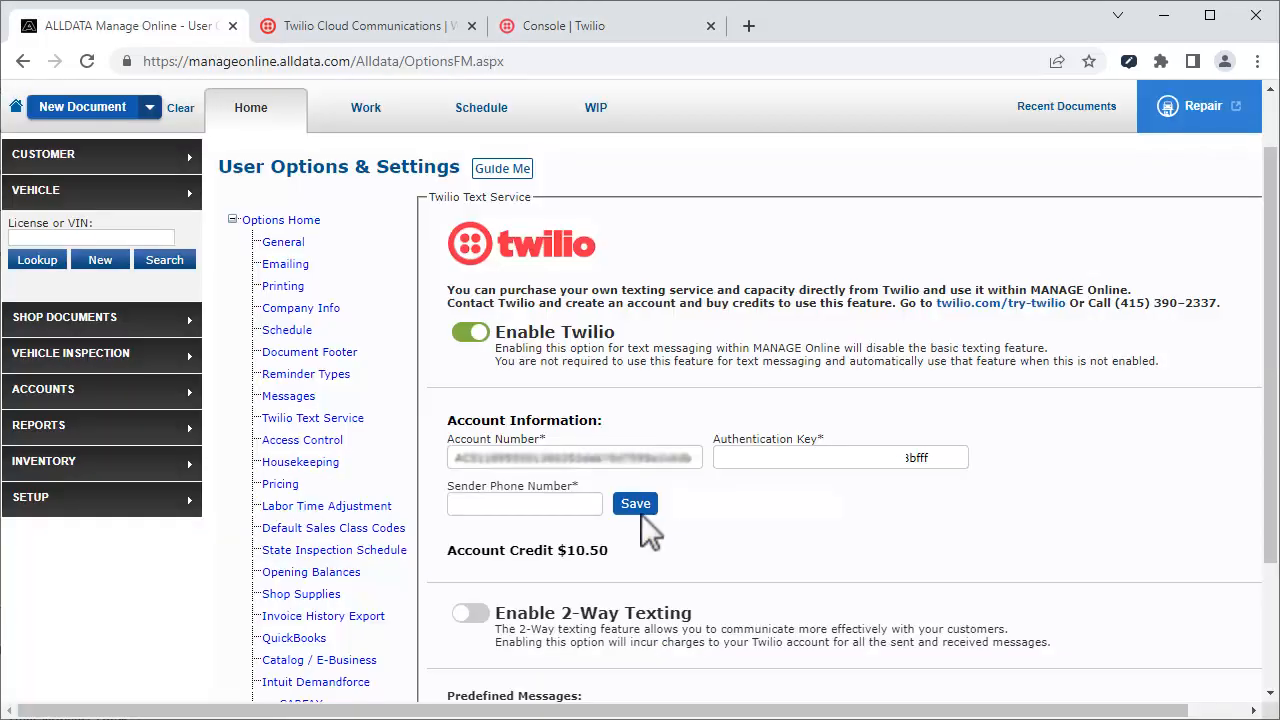
# - Paste the Twilio phone number as Sender Phone Number and save, showing the account active with credit
pyautogui.rightClick(524, 504)
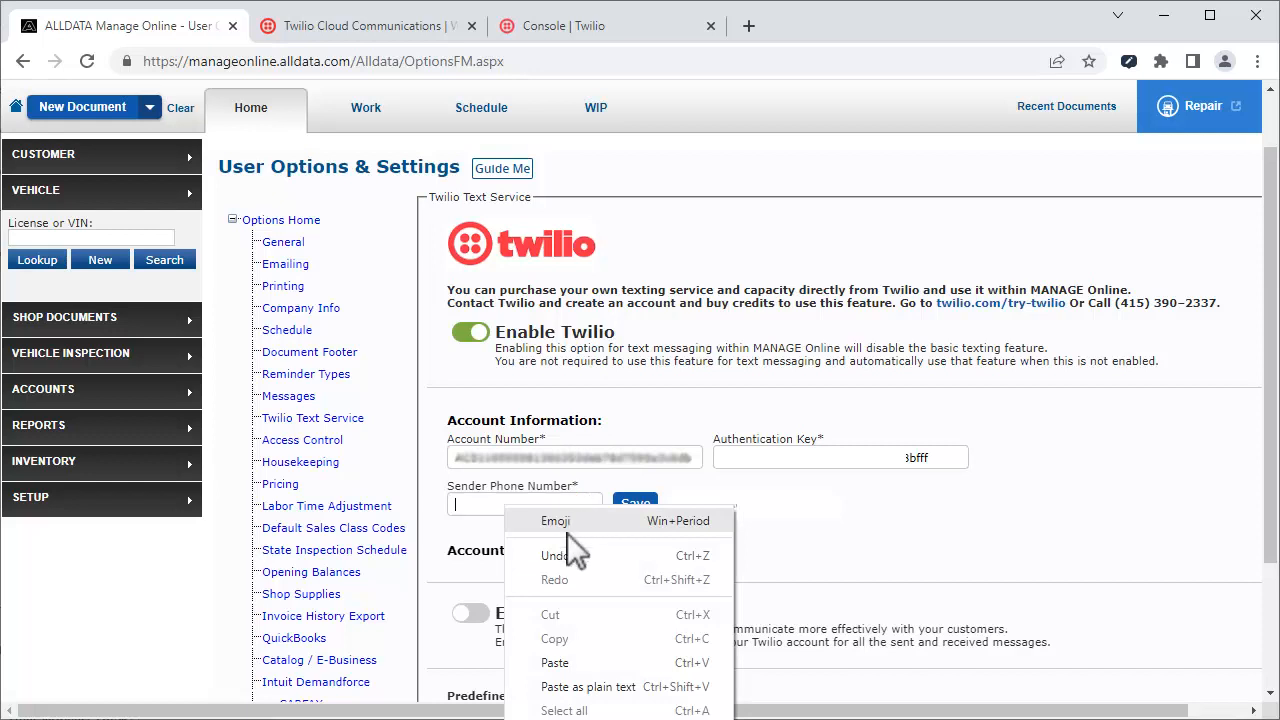
pyautogui.click(556, 662)
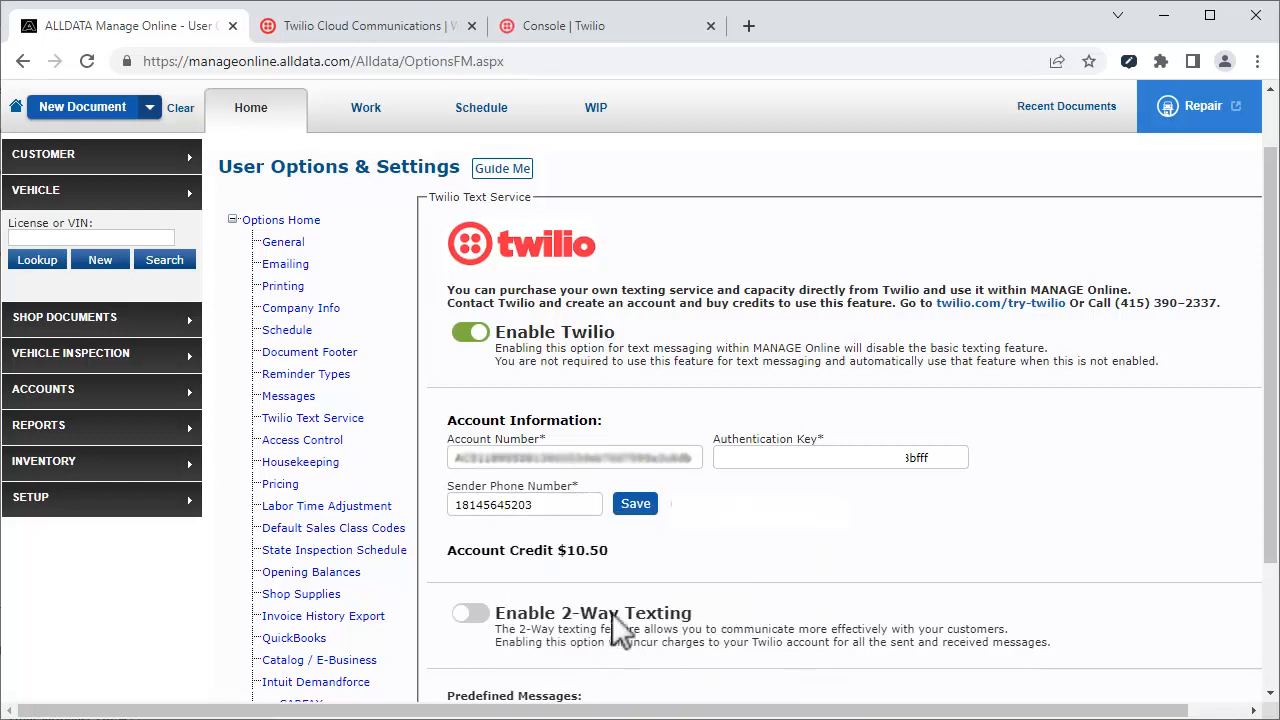
pyautogui.click(636, 504)
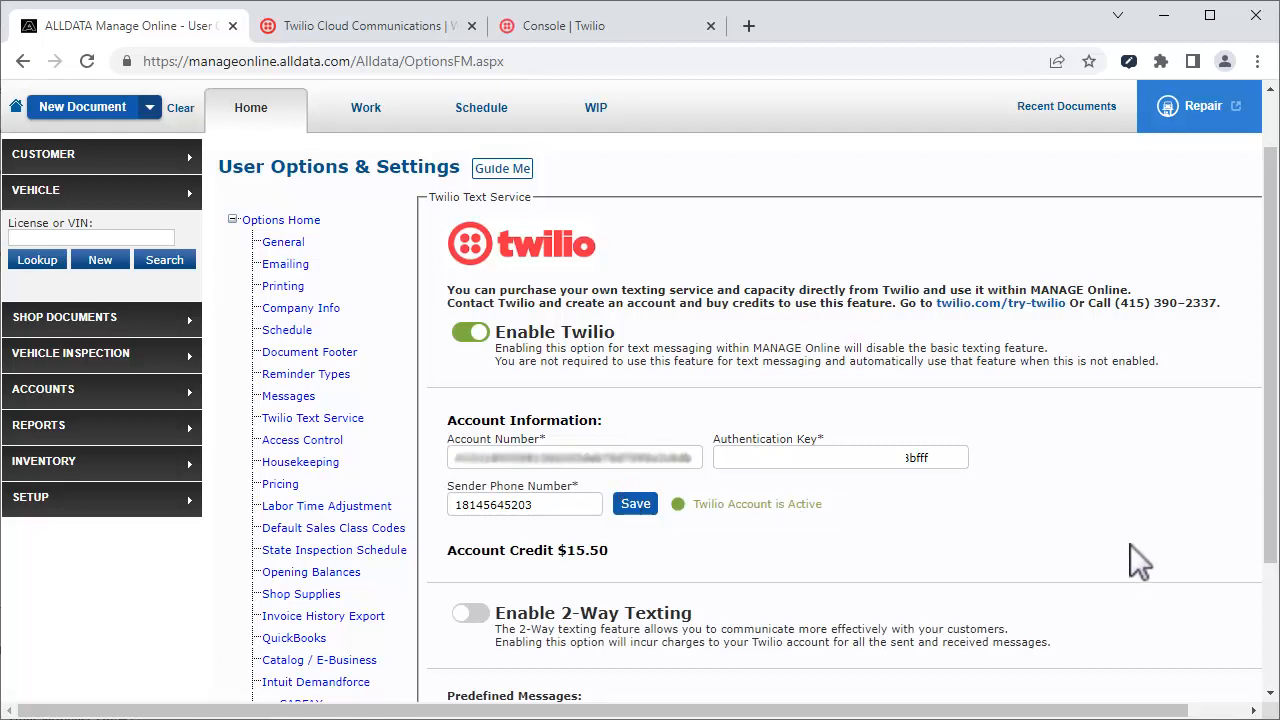
pyautogui.scroll(-3)
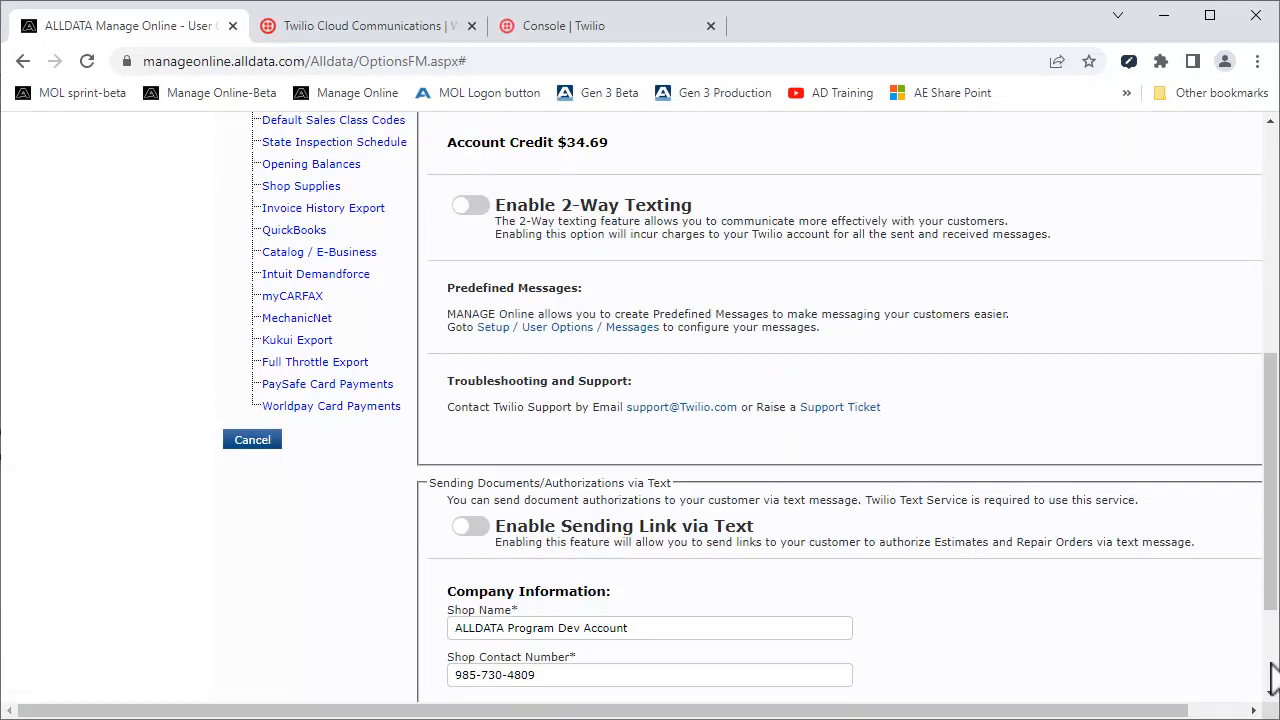
# - Switch on the Enable 2-Way Texting toggle in ALLDATA's Twilio settings
pyautogui.click(470, 206)
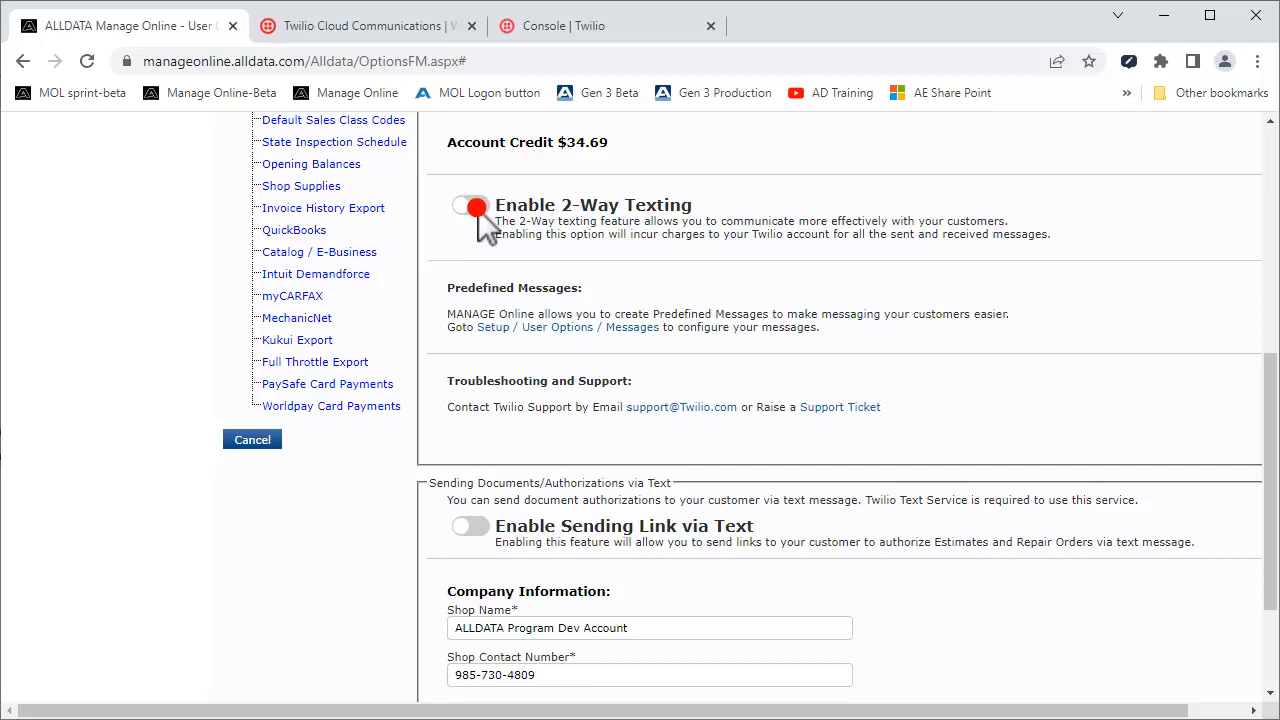
pyautogui.click(468, 206)
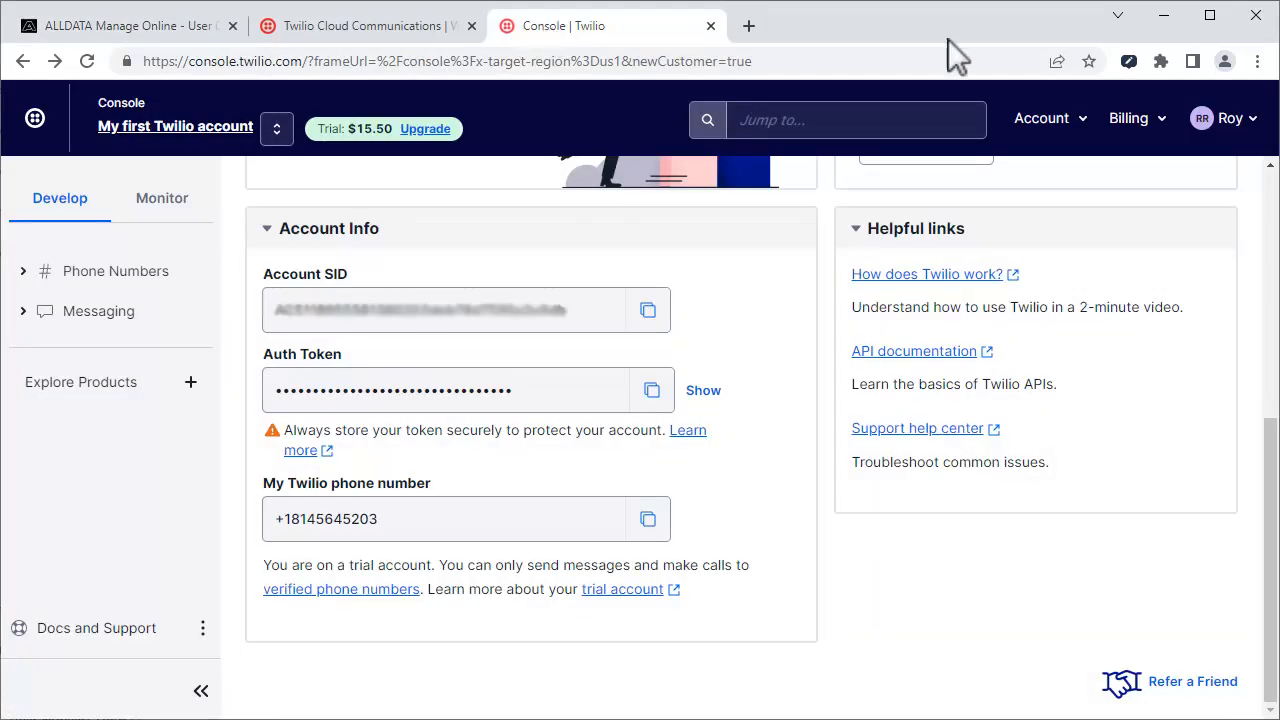
# - Begin the account upgrade with the validated Elk Grove, CA main address, reaching tax information
pyautogui.scroll(3)
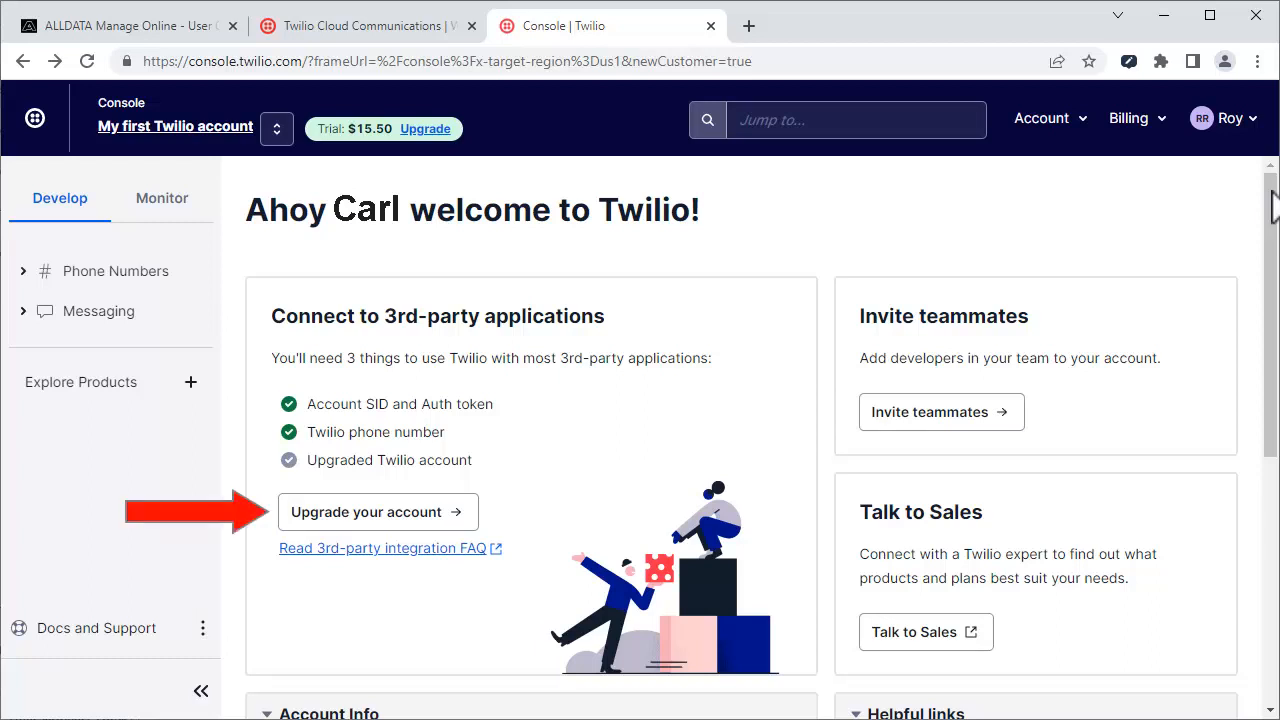
pyautogui.click(376, 512)
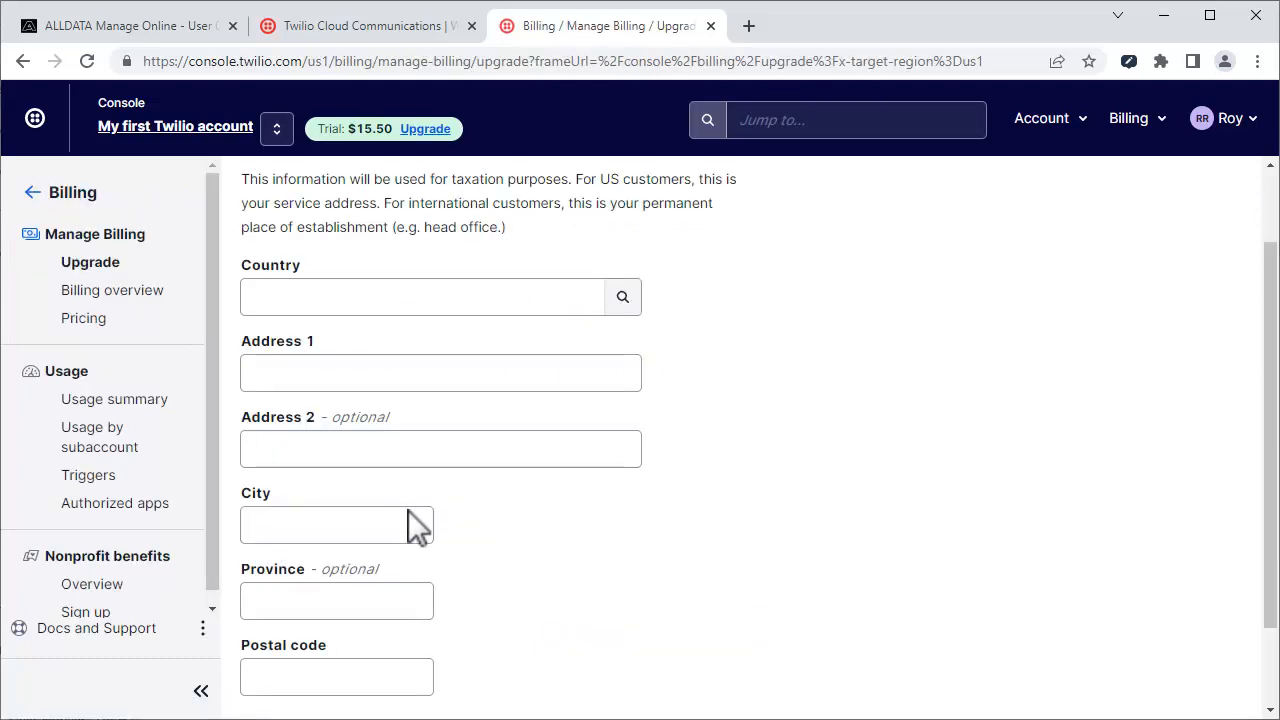
pyautogui.moveTo(1030, 558)
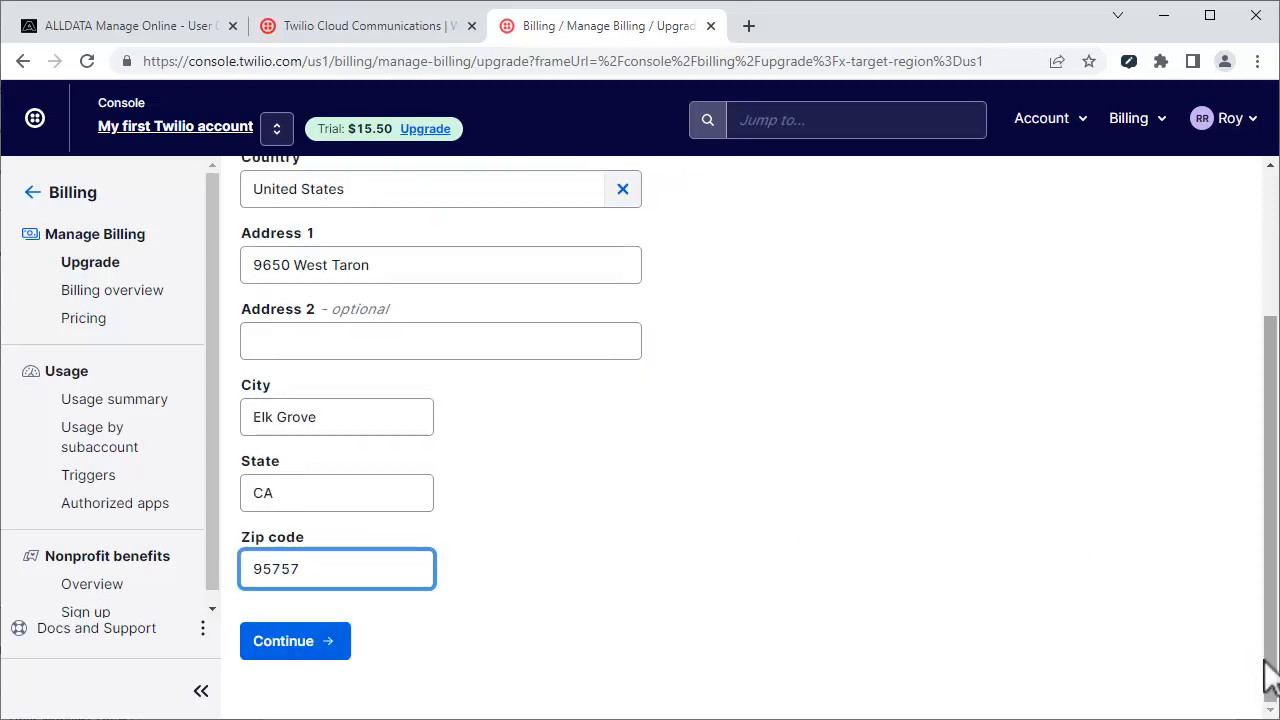
pyautogui.click(294, 640)
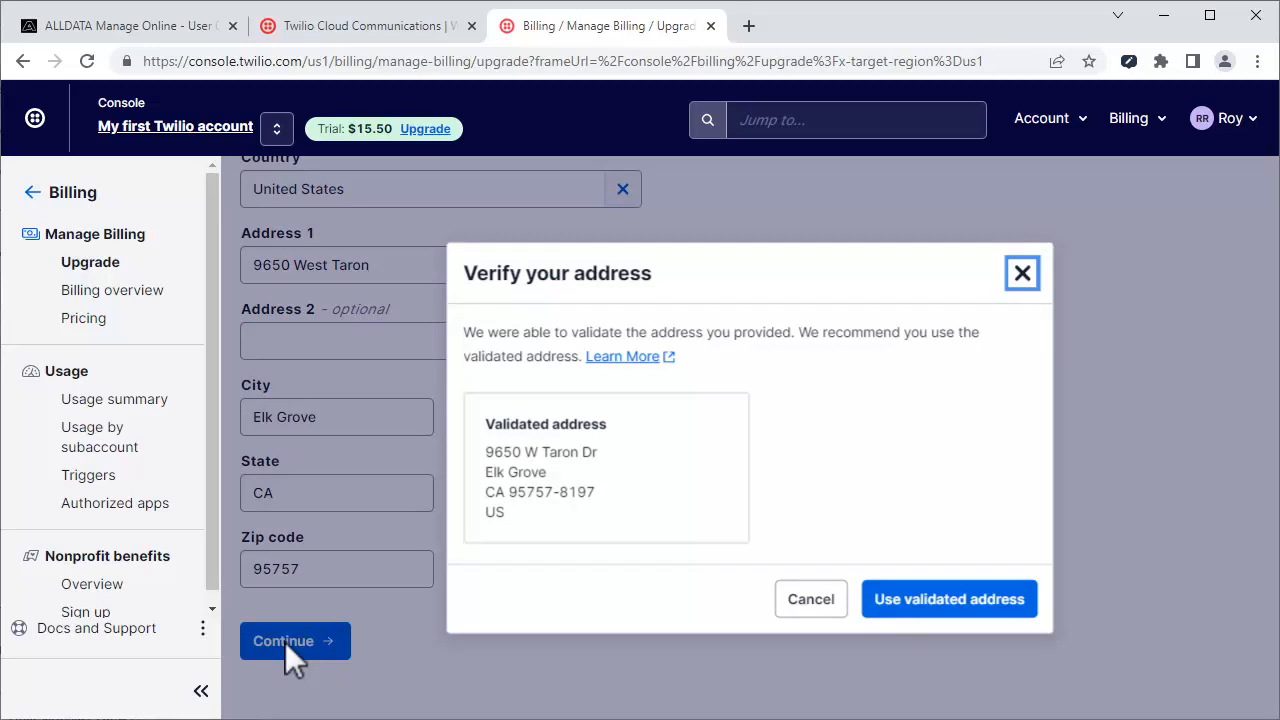
pyautogui.moveTo(780, 644)
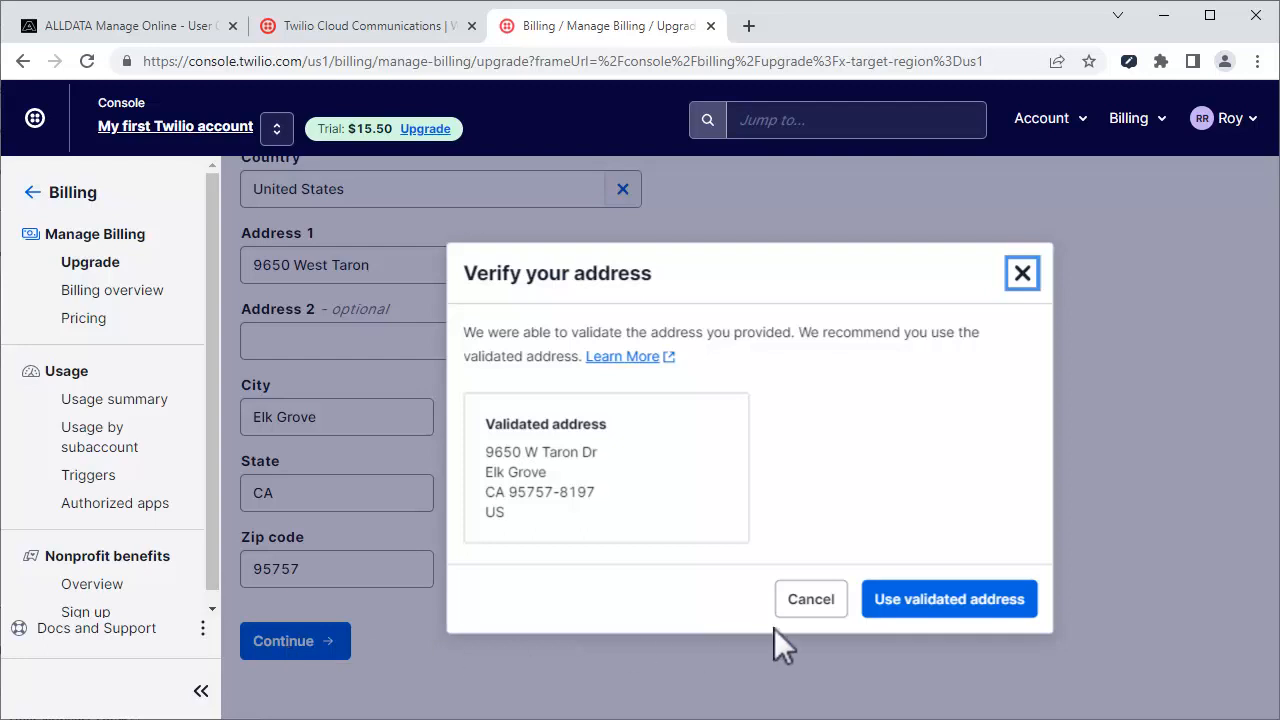
pyautogui.click(948, 598)
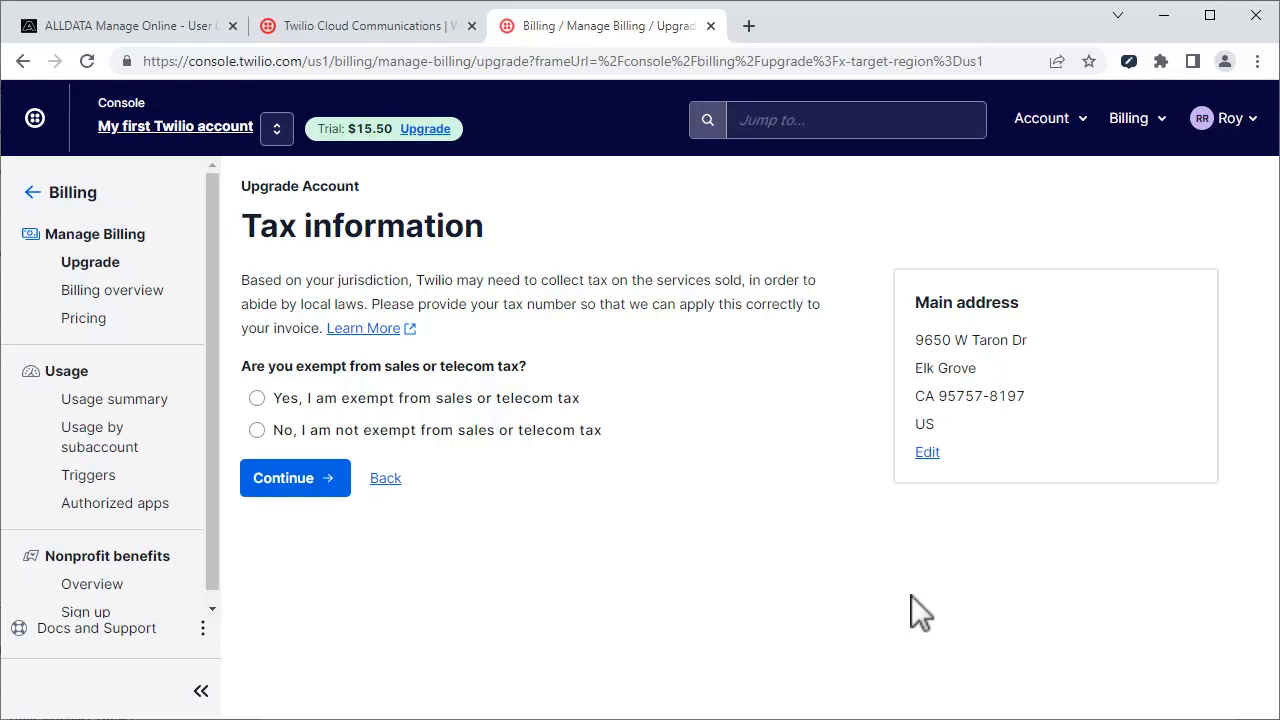
pyautogui.moveTo(412, 556)
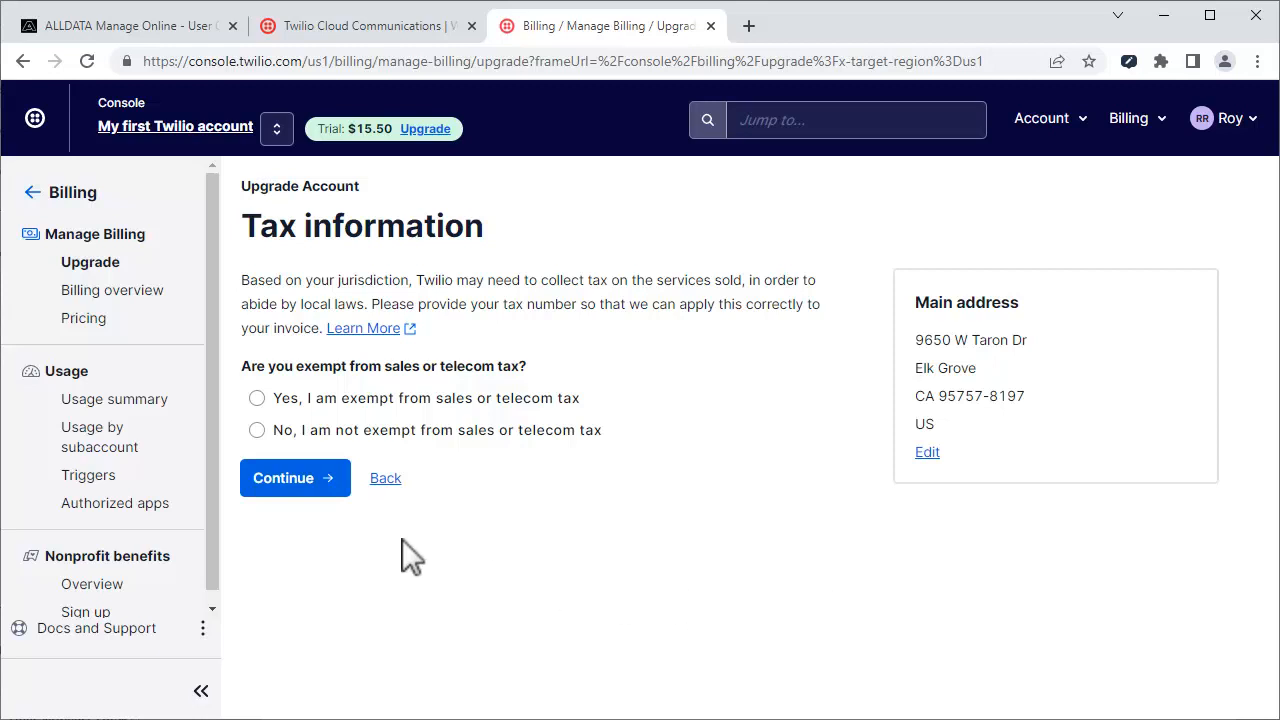
# - Declare the account exempt from sales or telecom tax and set a 20.00 starting balance
pyautogui.click(256, 398)
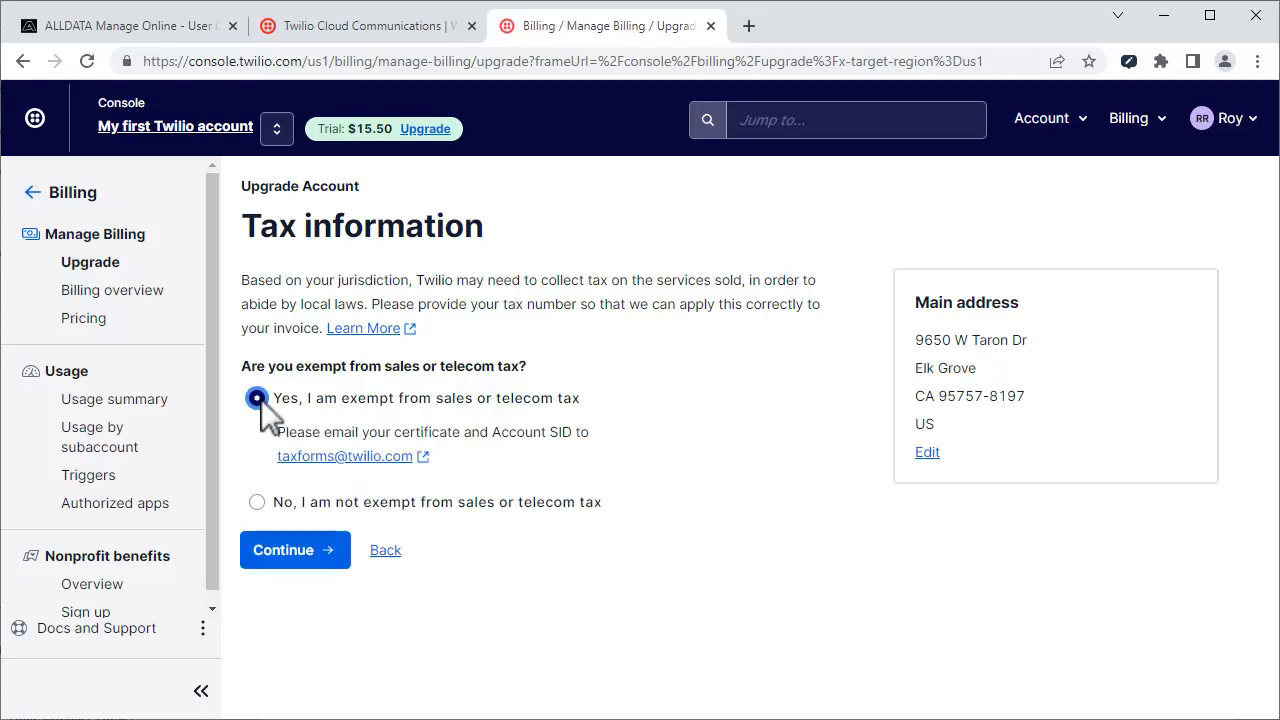
pyautogui.click(284, 548)
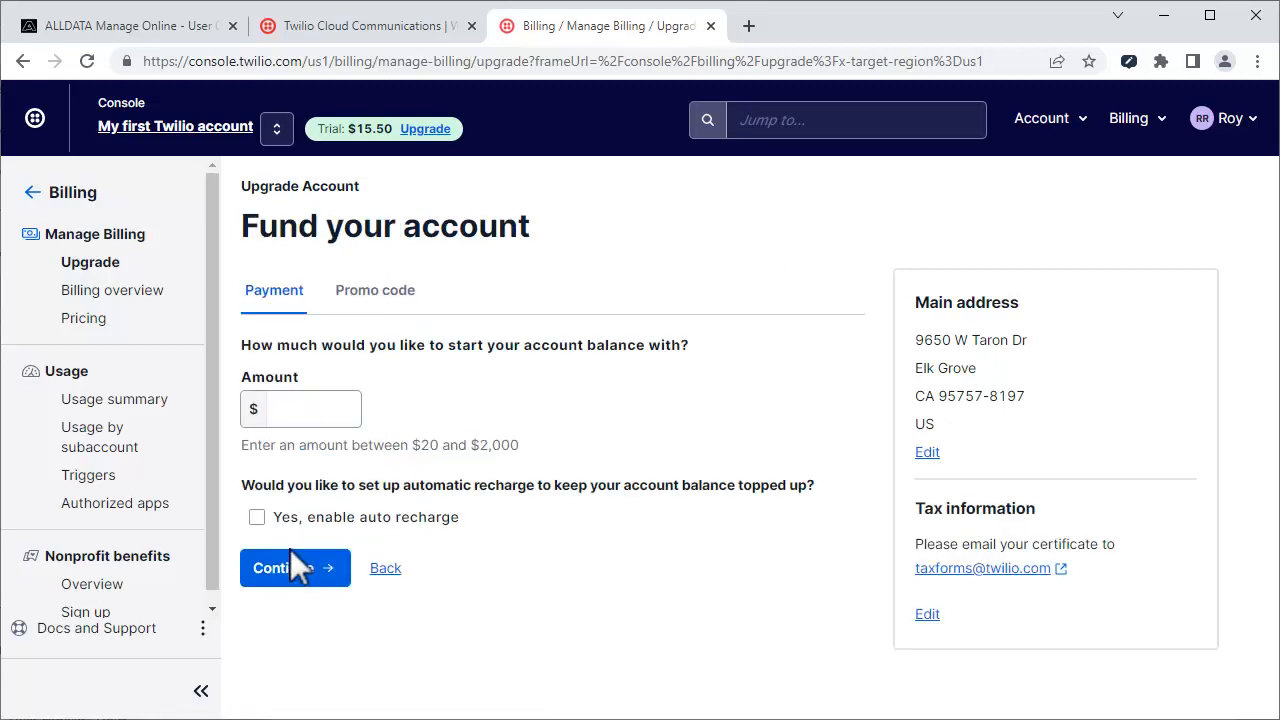
pyautogui.write('20.00')
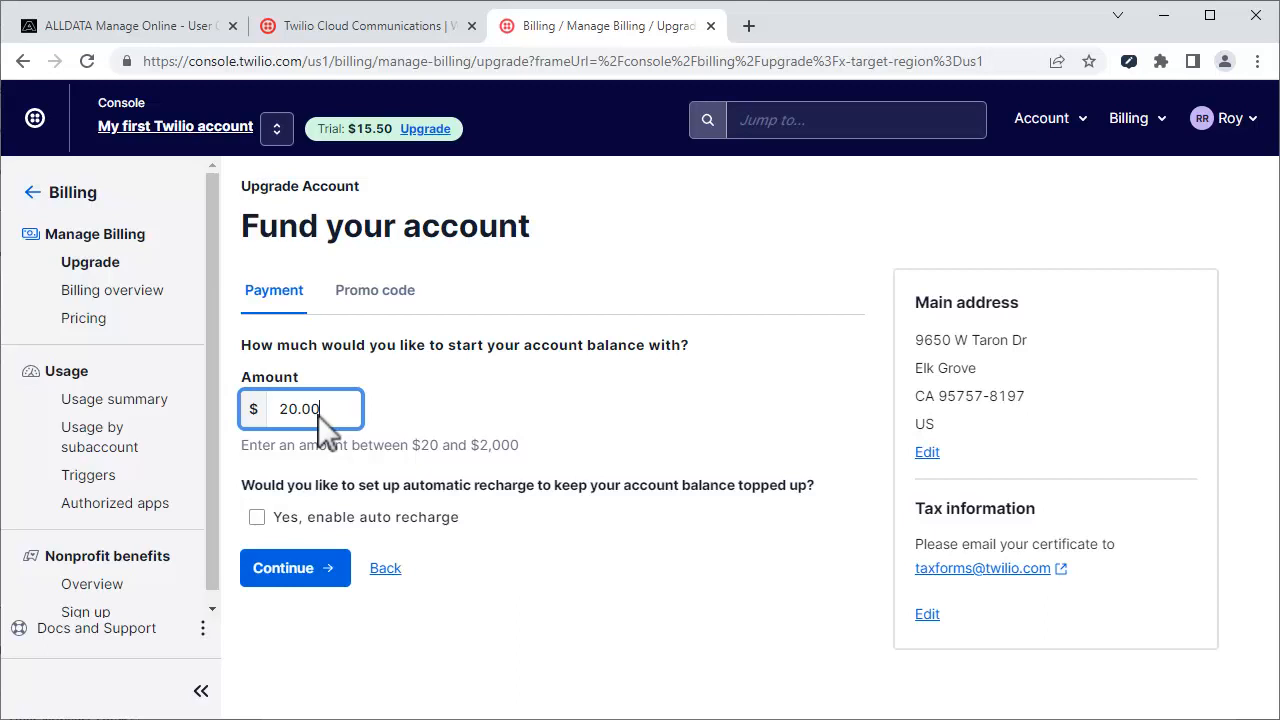
pyautogui.click(294, 568)
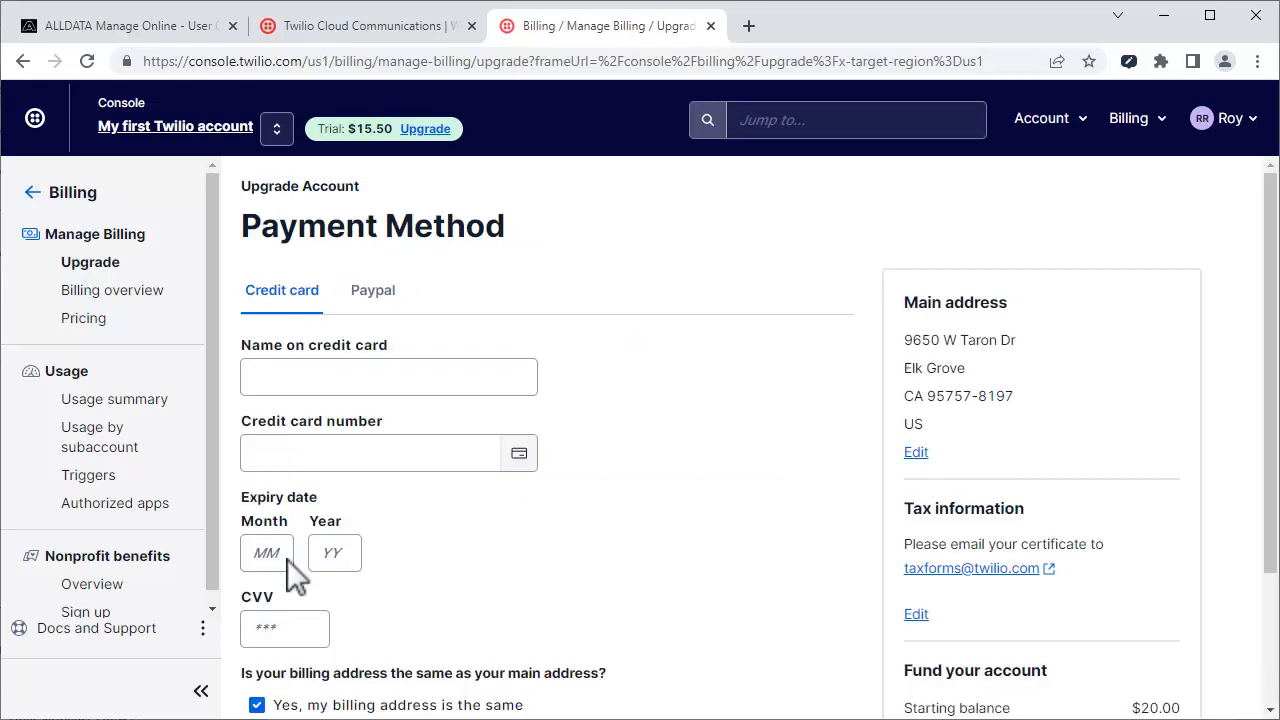
# - Confirm the $20.00 payment and return to ALLDATA showing Twilio active with $20.00 credit
pyautogui.scroll(-3)
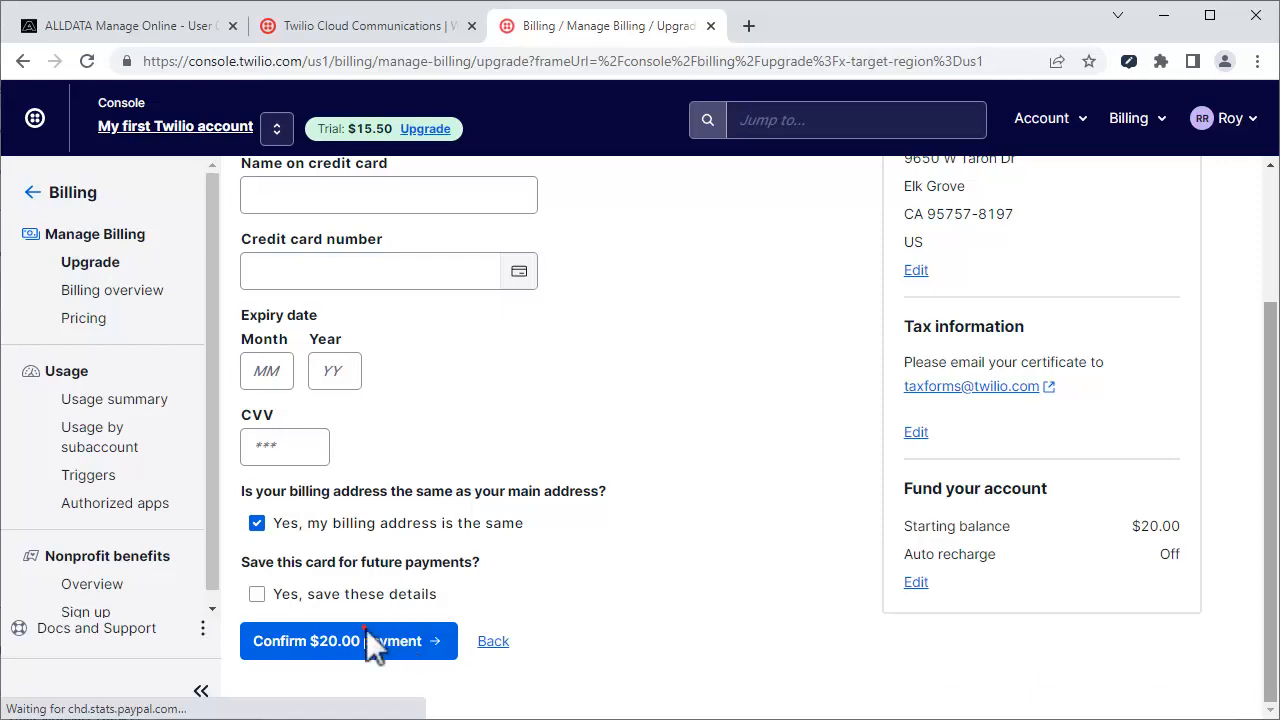
pyautogui.moveTo(144, 32)
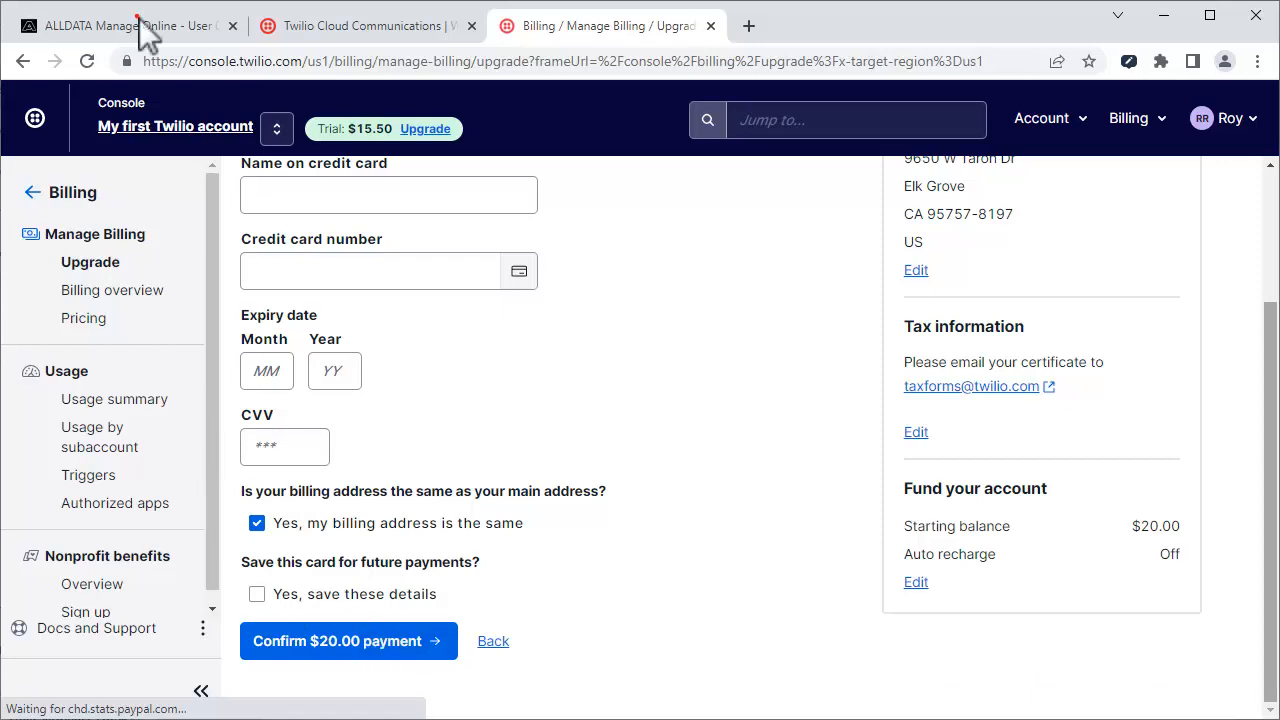
pyautogui.click(130, 24)
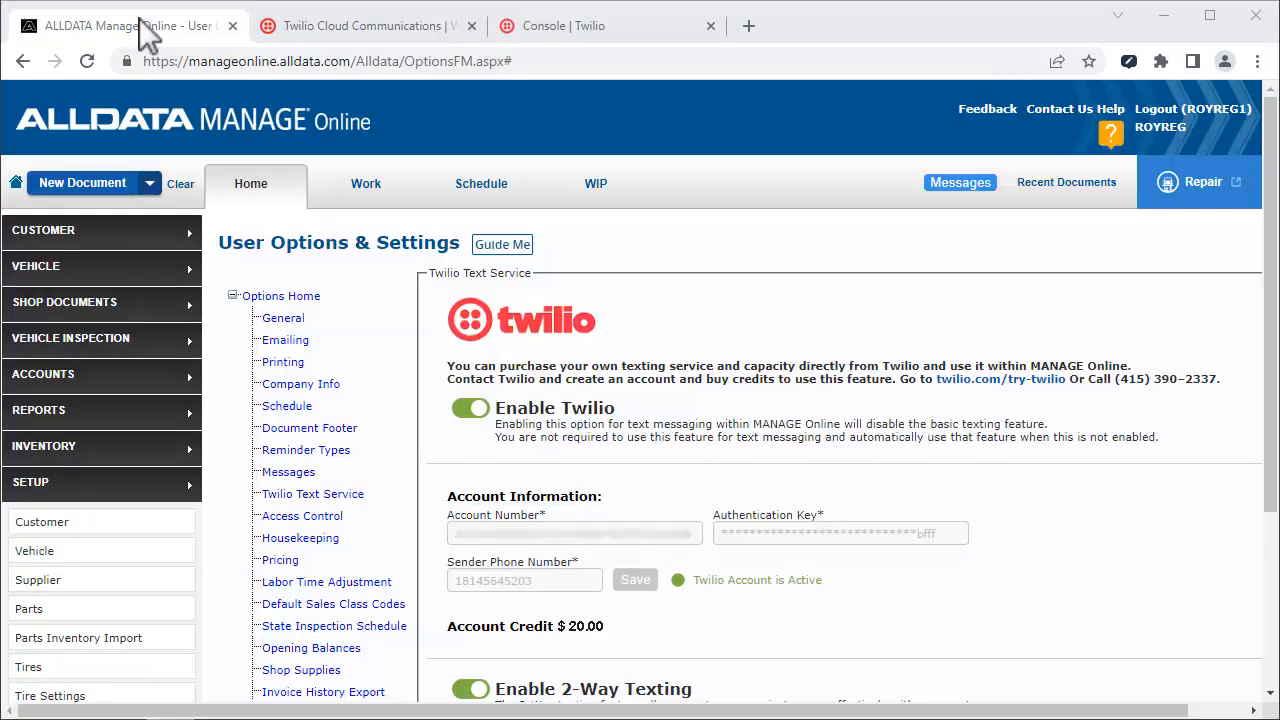
pyautogui.moveTo(1144, 320)
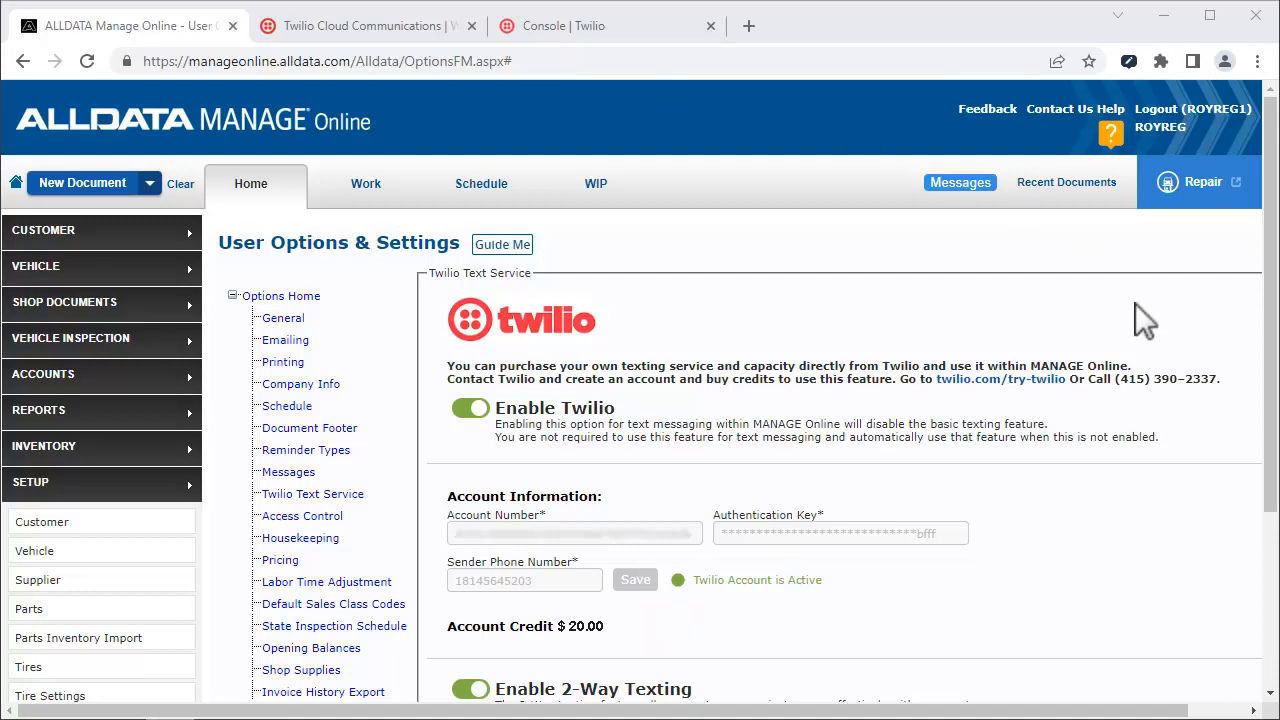
pyautogui.scroll(-3)
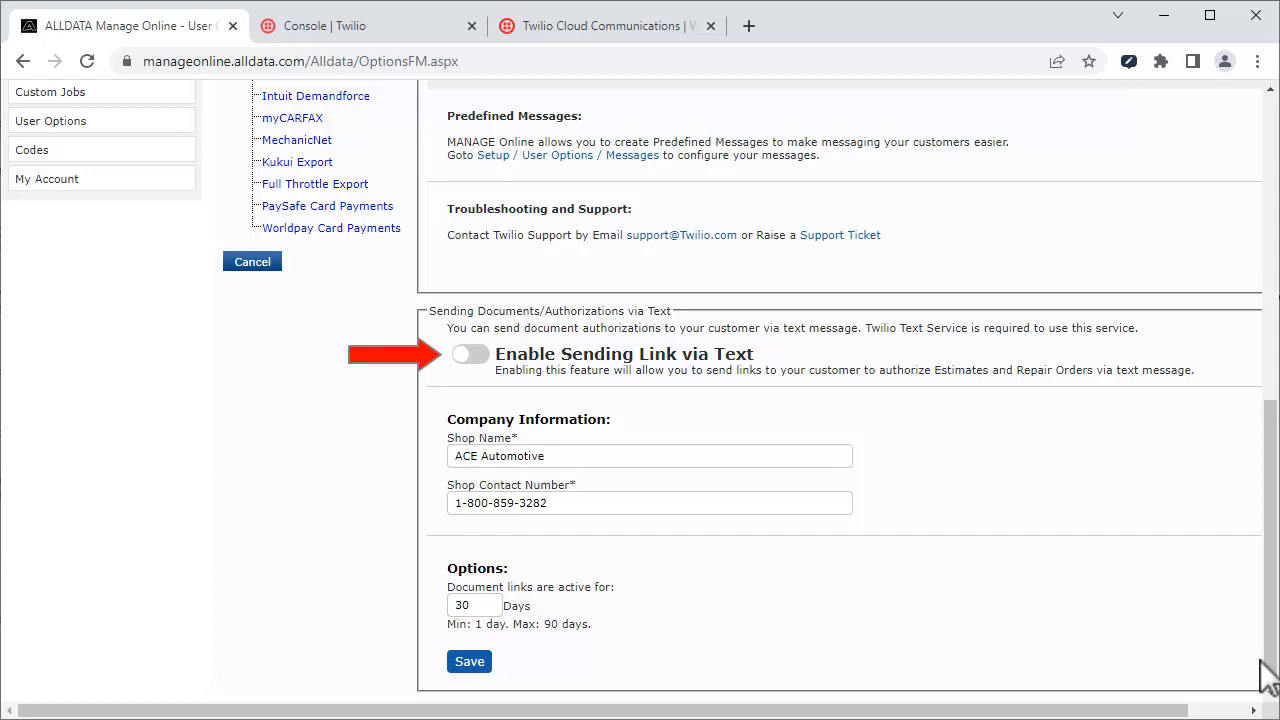
pyautogui.moveTo(496, 444)
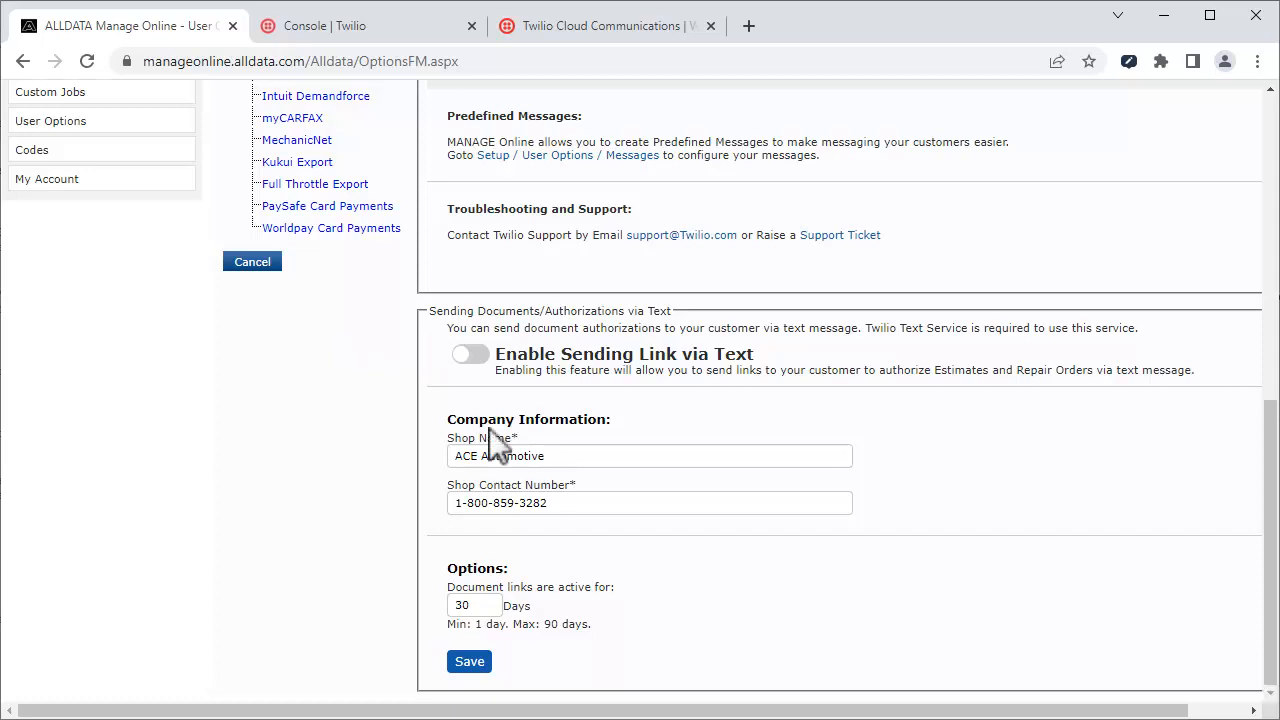
# - Switch on Enable Sending Link via Text so the authorization link service shows connected
pyautogui.click(470, 352)
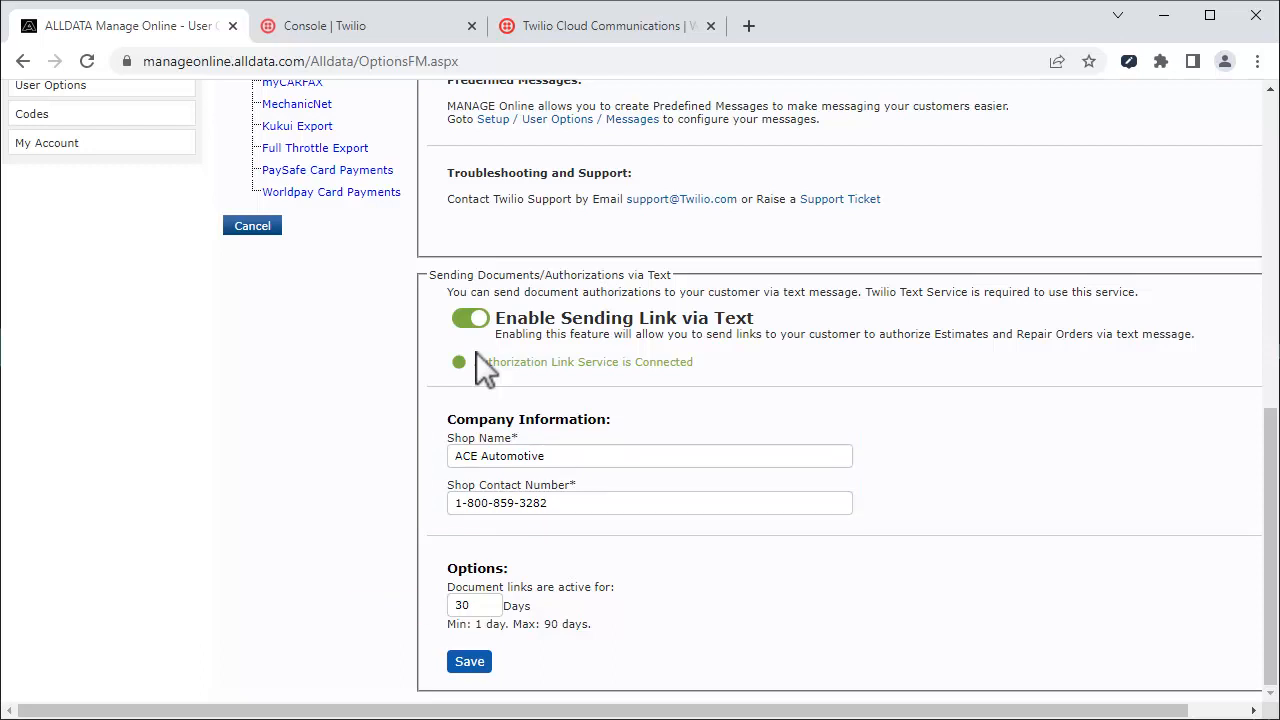
pyautogui.moveTo(476, 530)
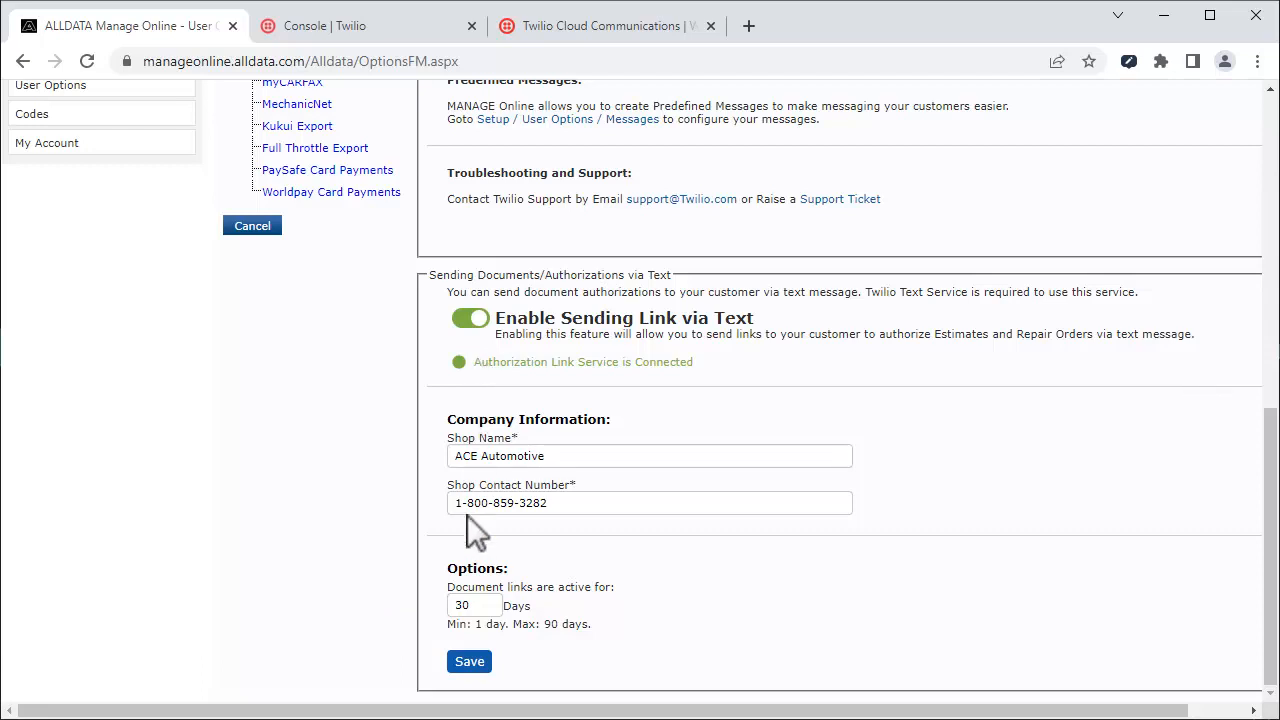